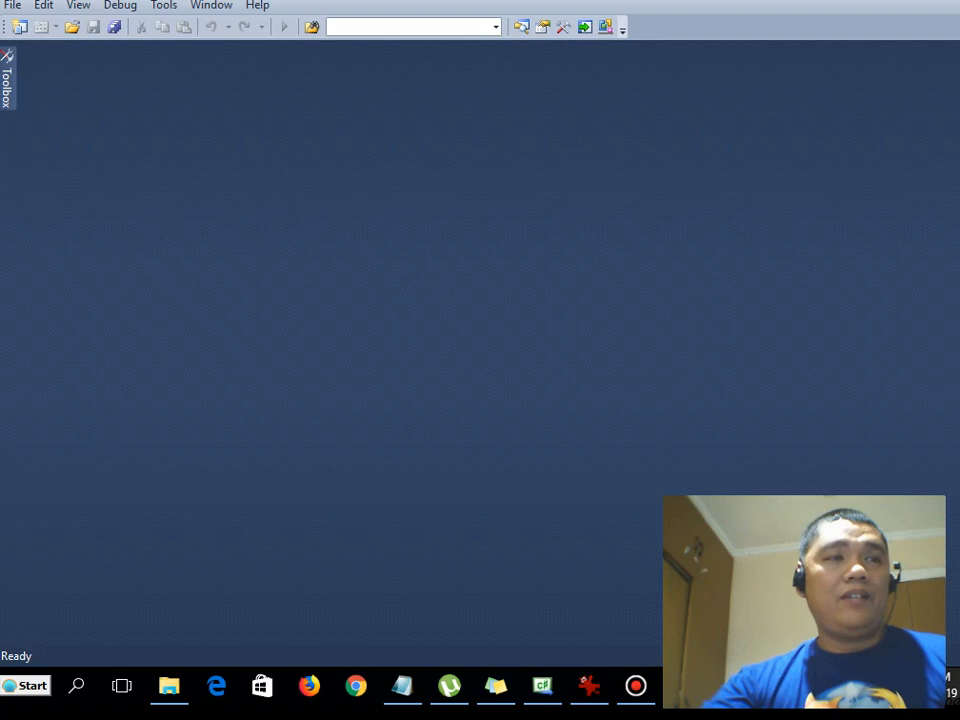
Create a new Console Application project from File > New Project, opening the starter Program.cs
click(12, 6)
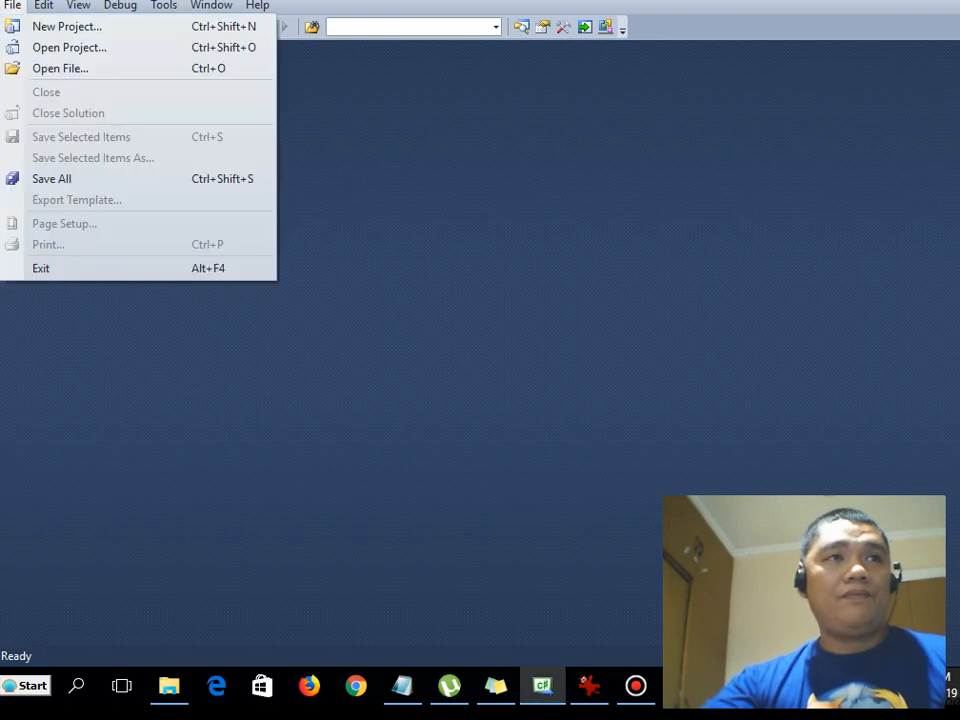
mouse_move(66, 26)
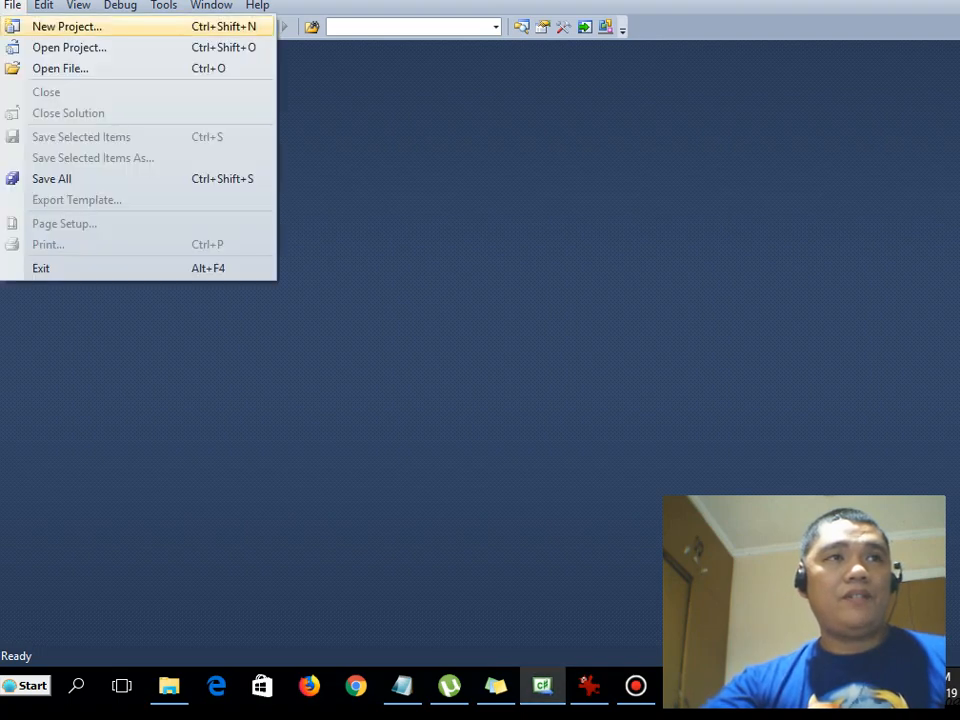
click(66, 26)
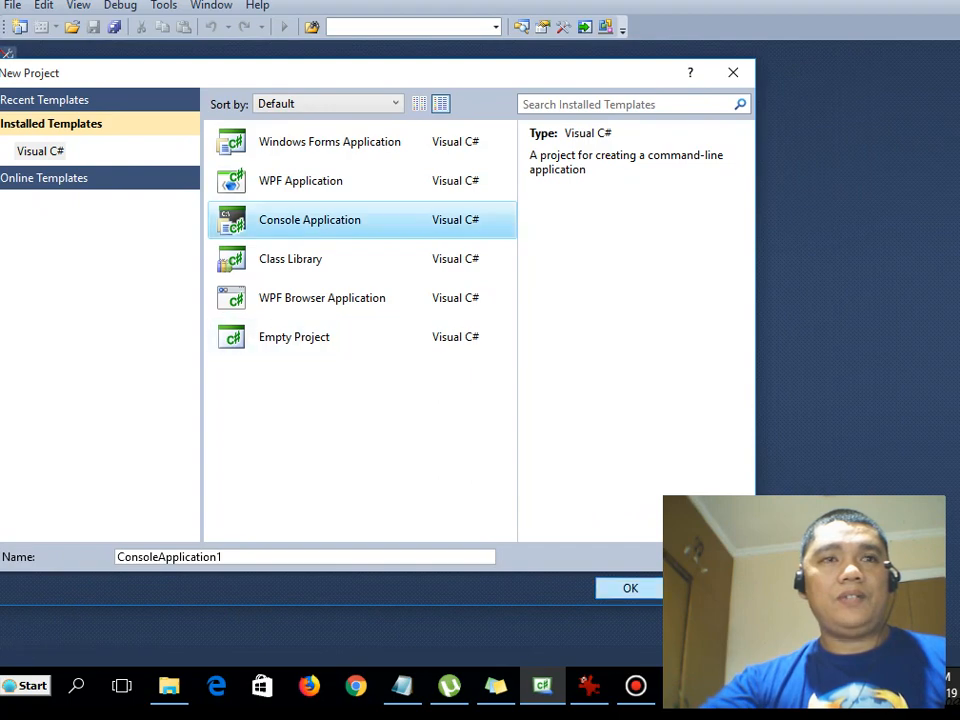
click(630, 588)
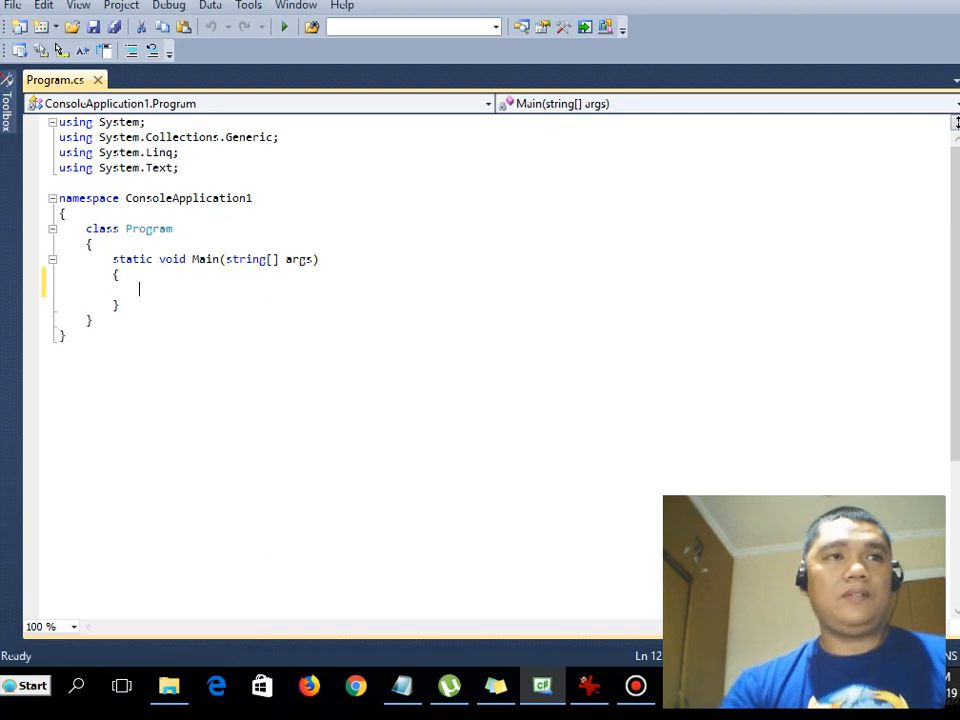
Write a blank-line output and the title "Centimeter To Feet Converter in C#" in Main
text(Conso)
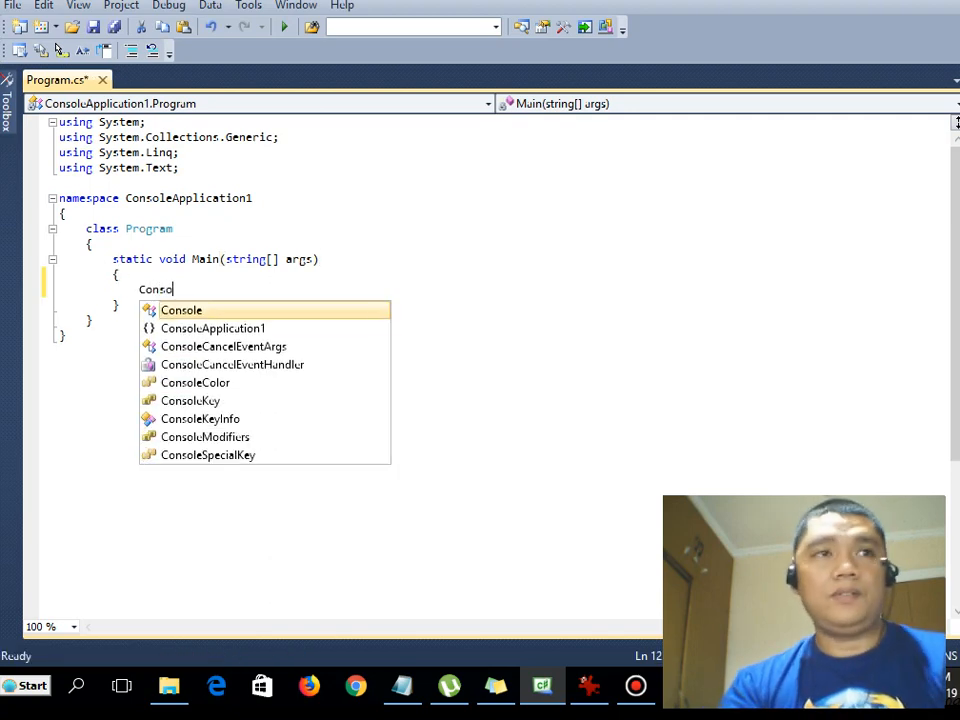
key(Backspace)
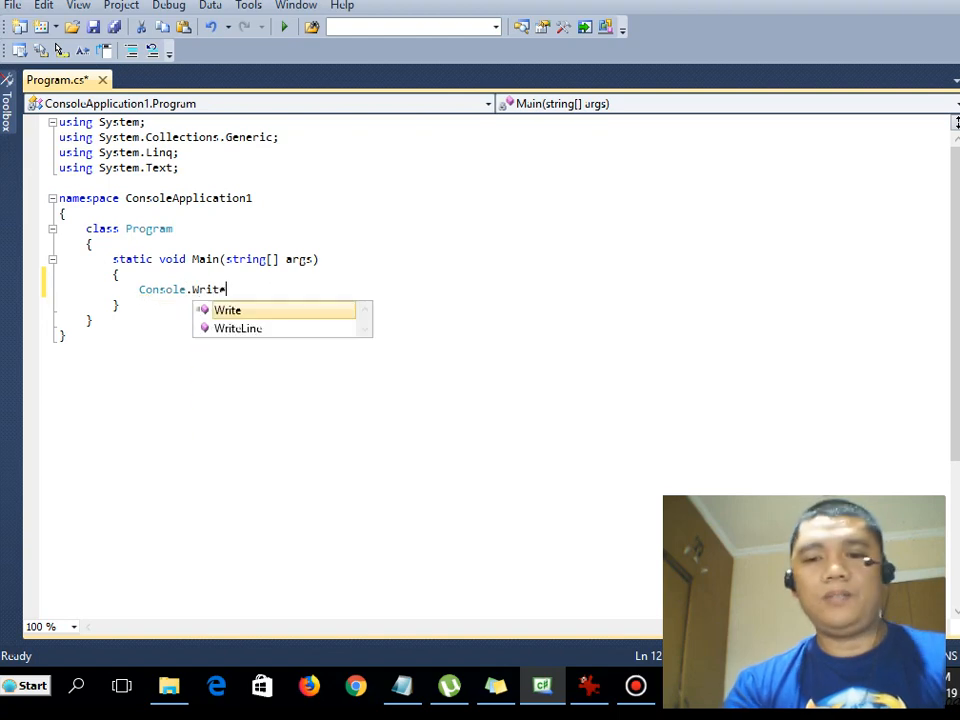
text((")
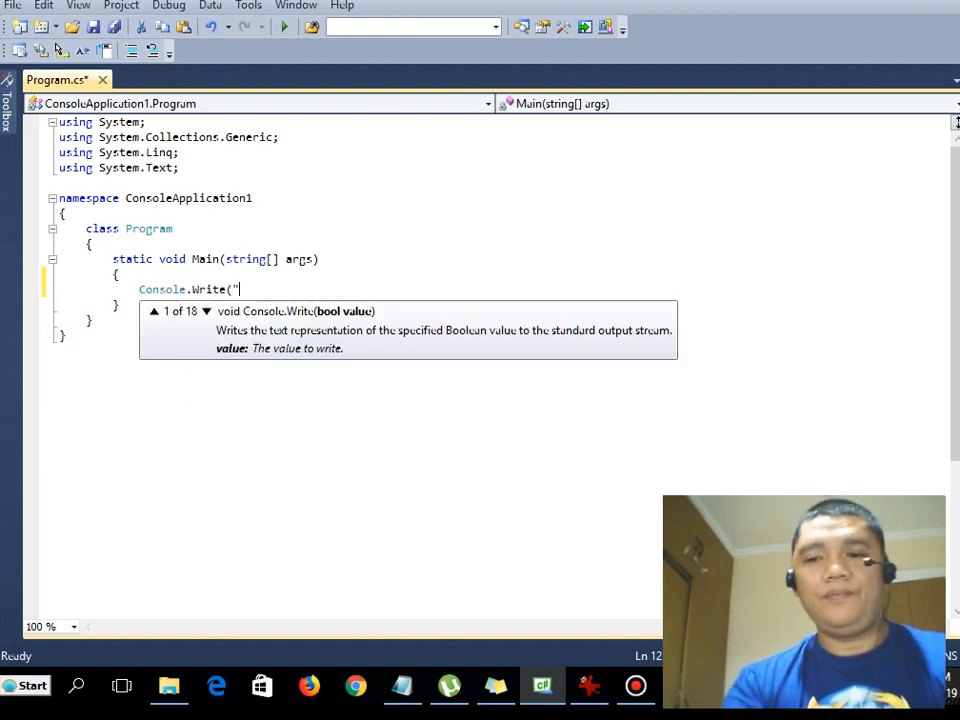
text(\n\n");)
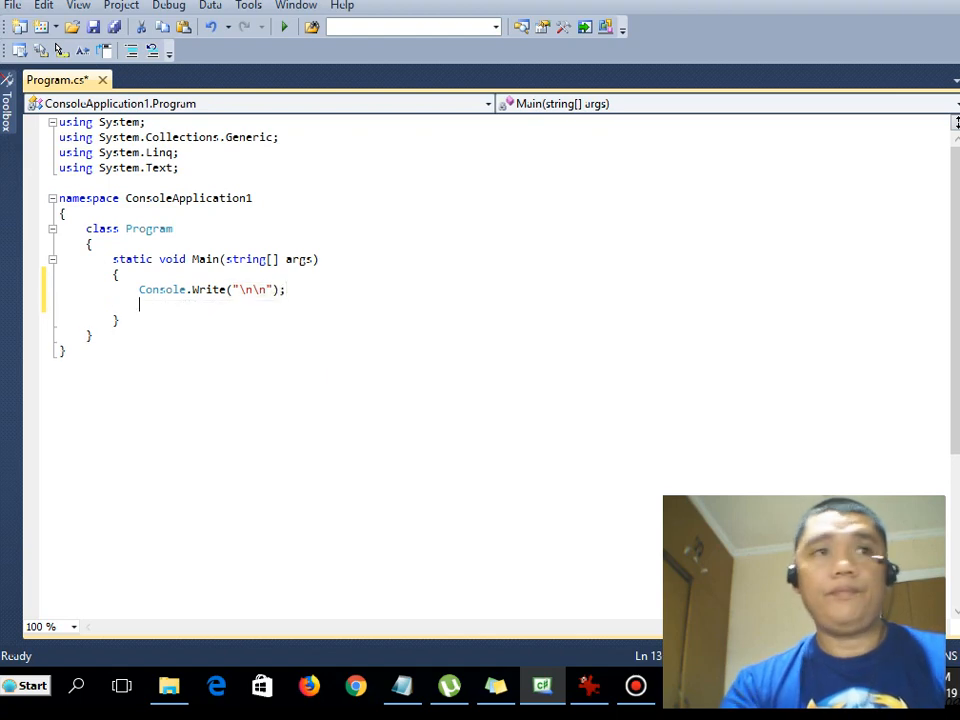
text(Console.)
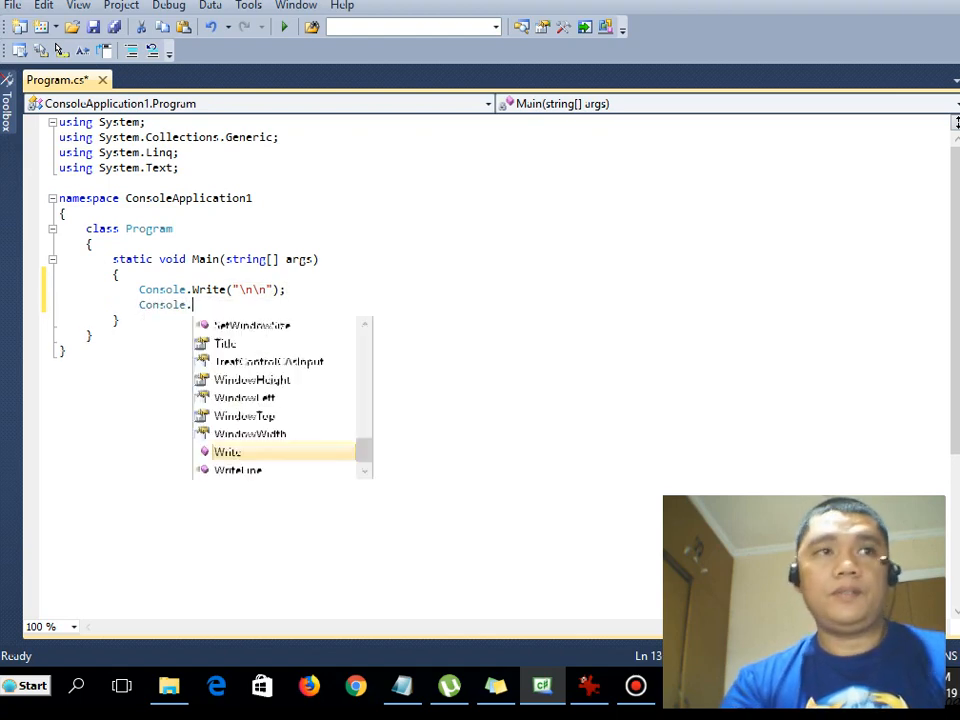
text(Write)
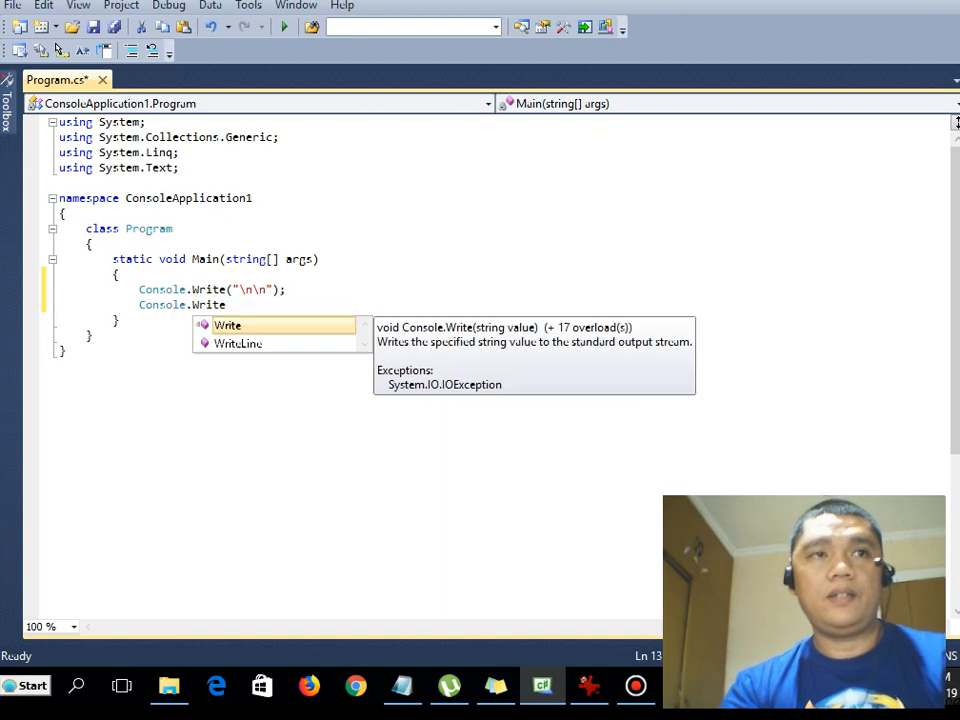
text(("\t)
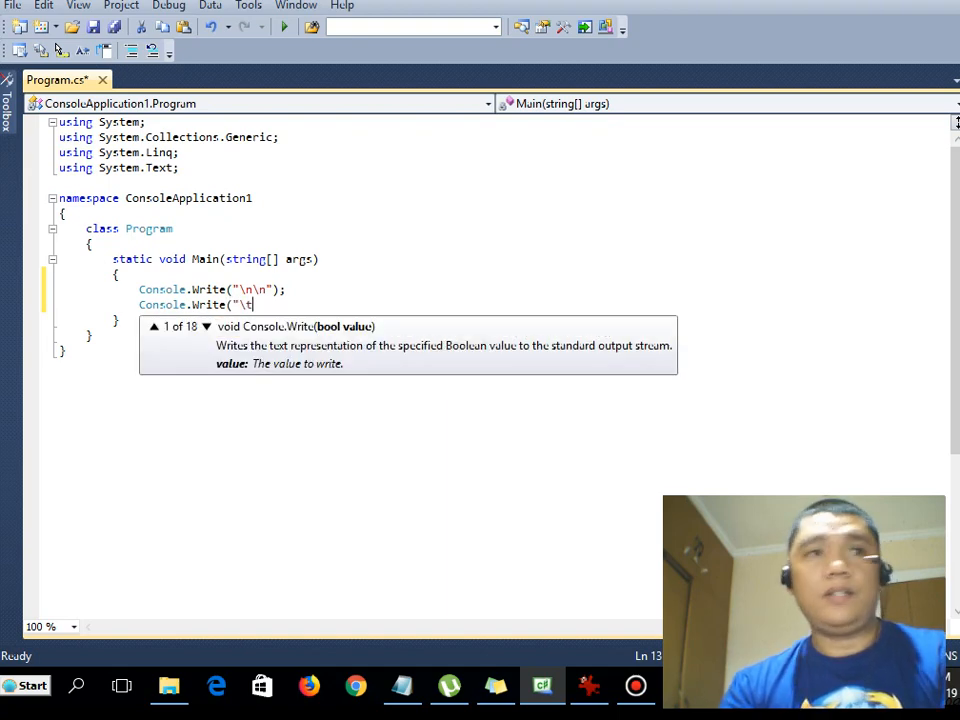
text(Cent)
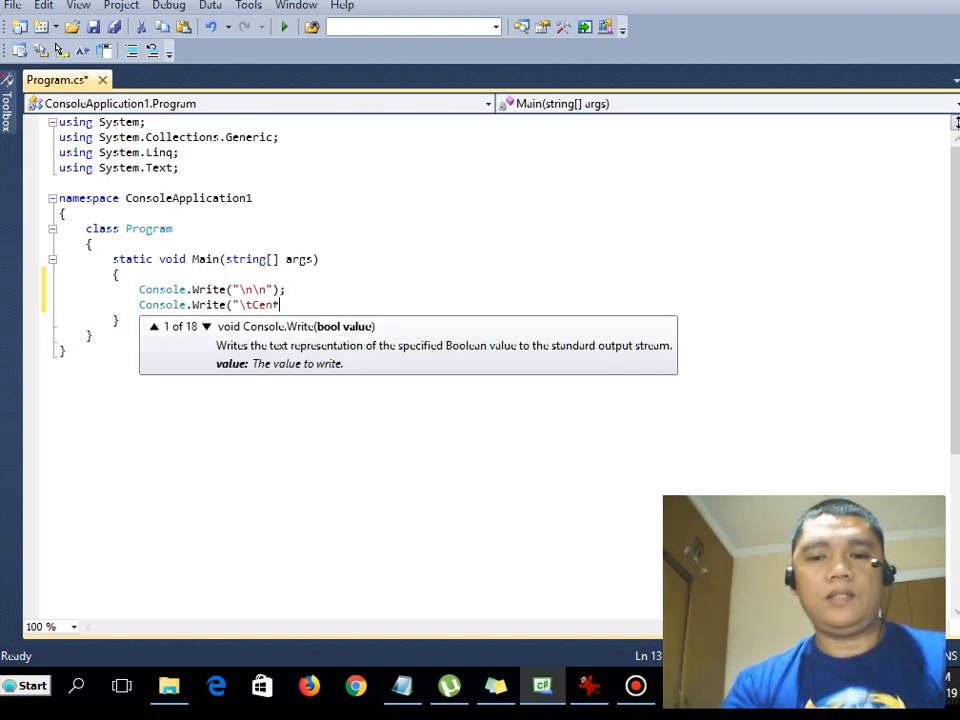
text(imeter To F)
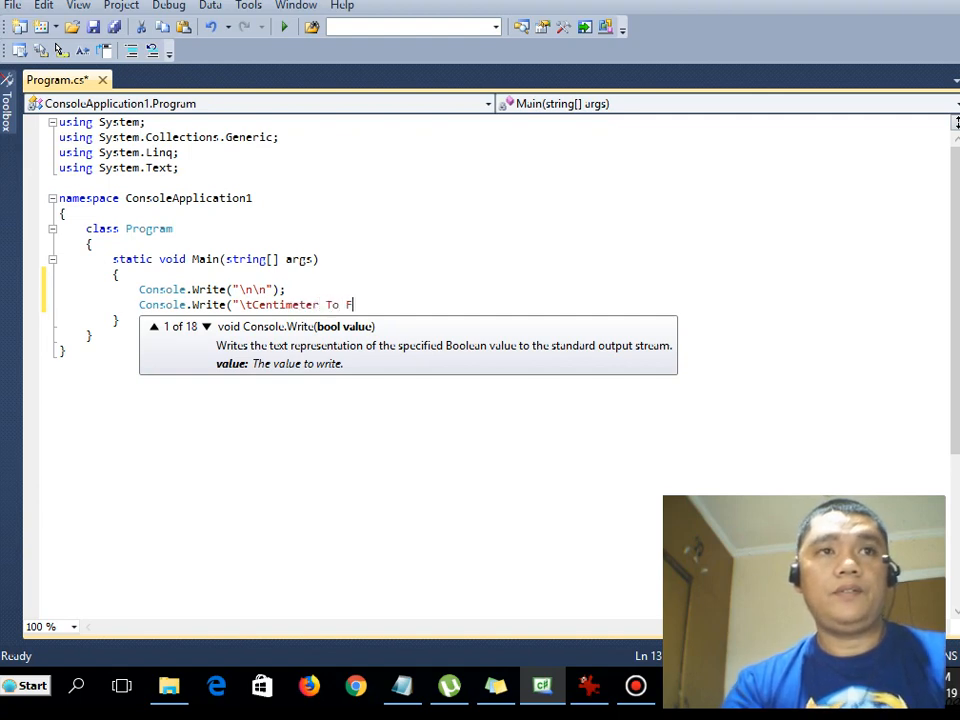
text(eet Conver)
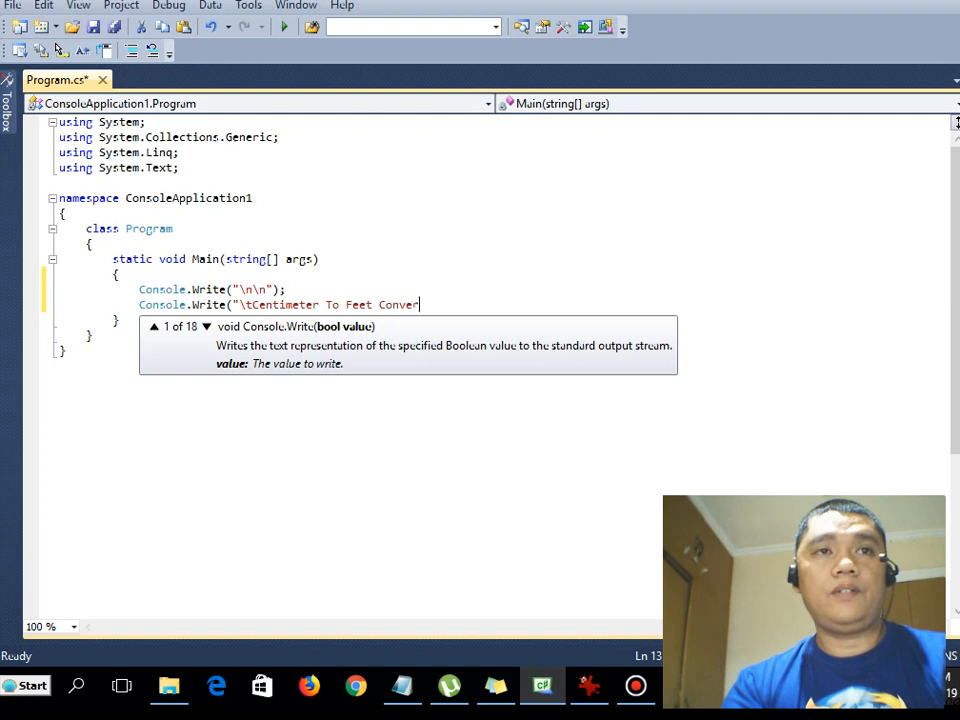
text(in C#");)
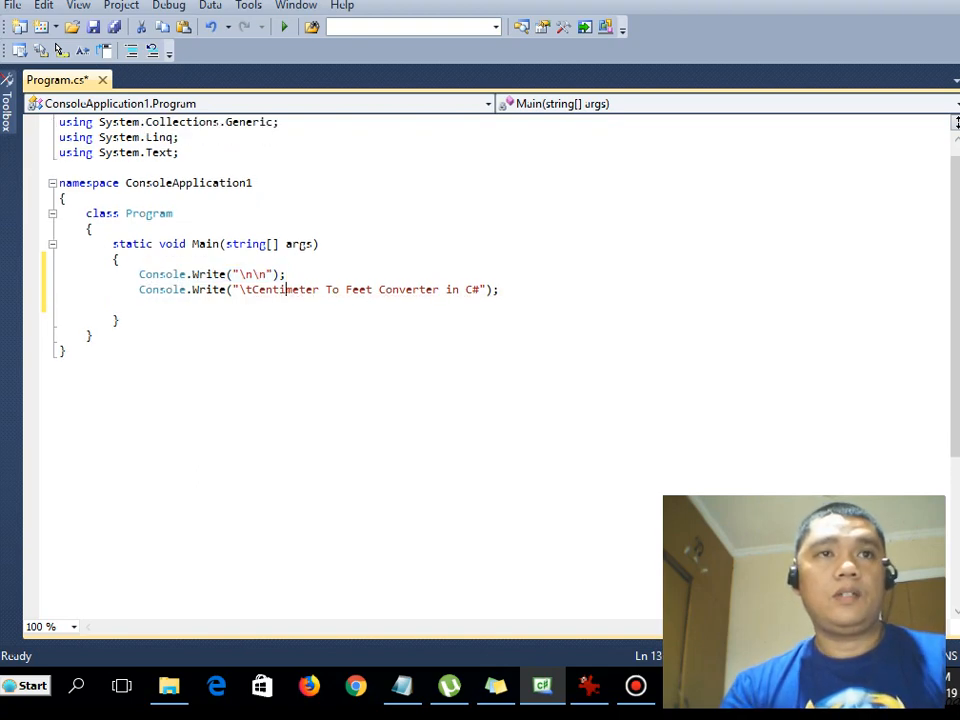
Add more blank-line outputs and the prompt "Enter Value in Centimeter : "
text(Console.Write("\n\n");)
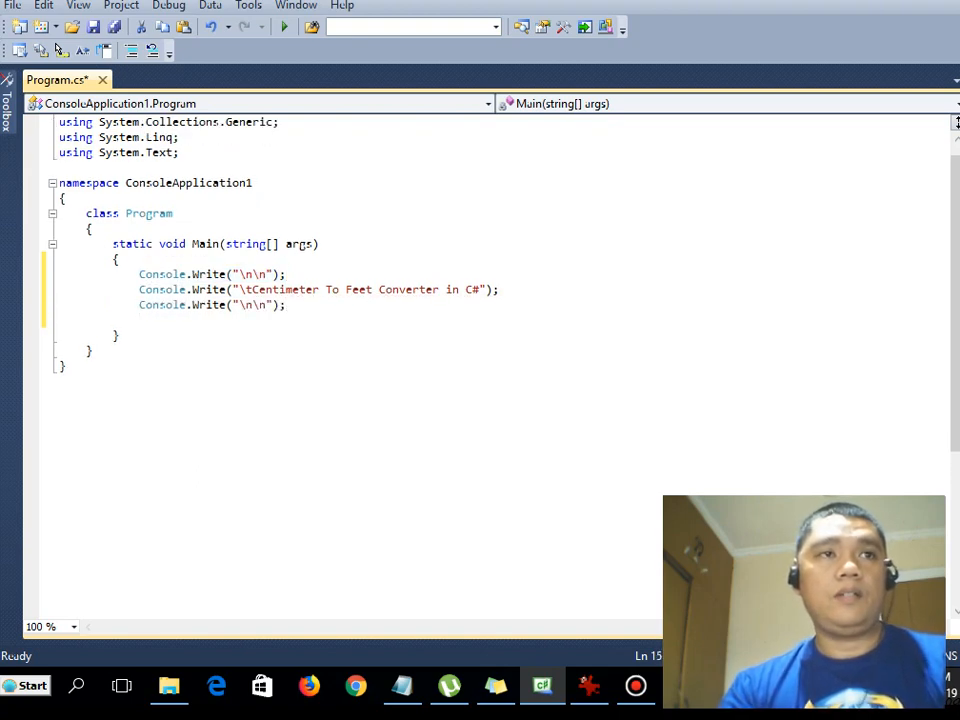
text(Console.Write("\n\n");)
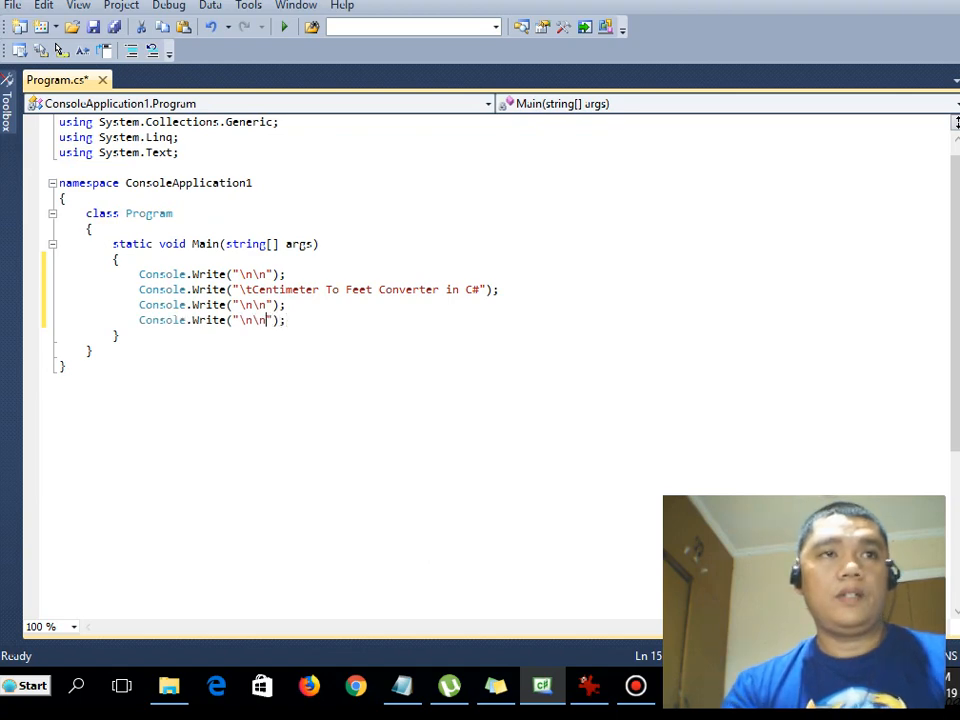
text(\t)
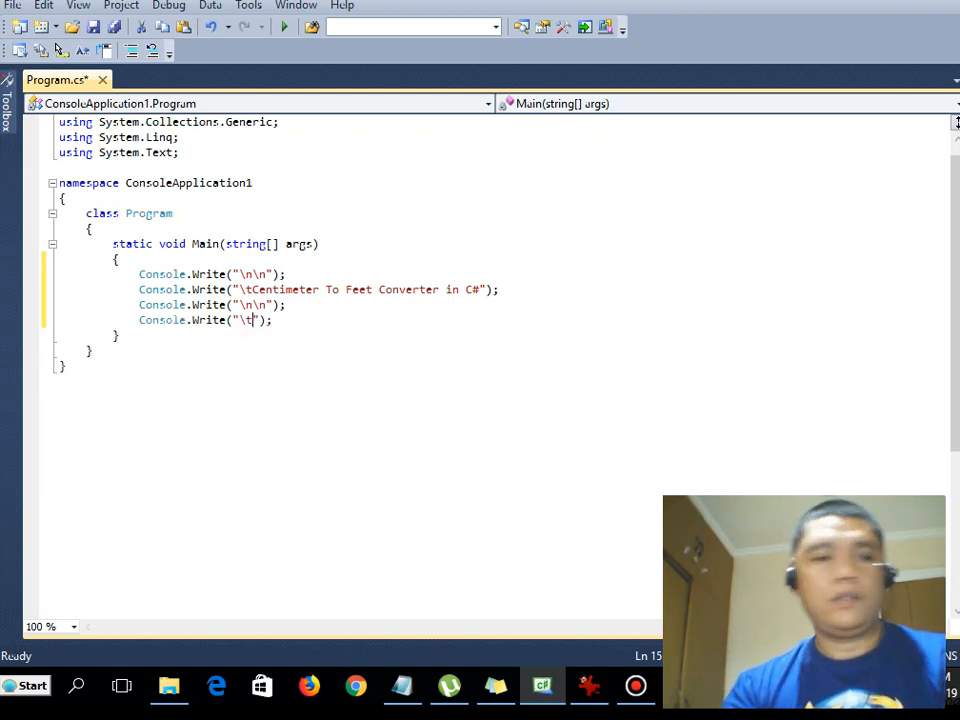
text(Enter Value in)
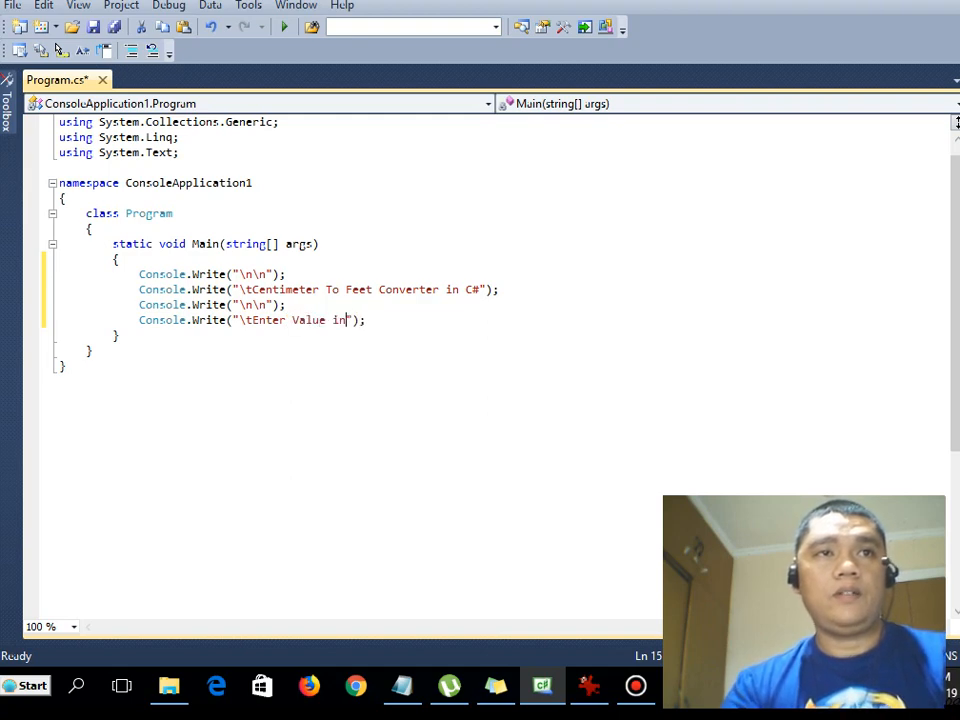
text(Centime)
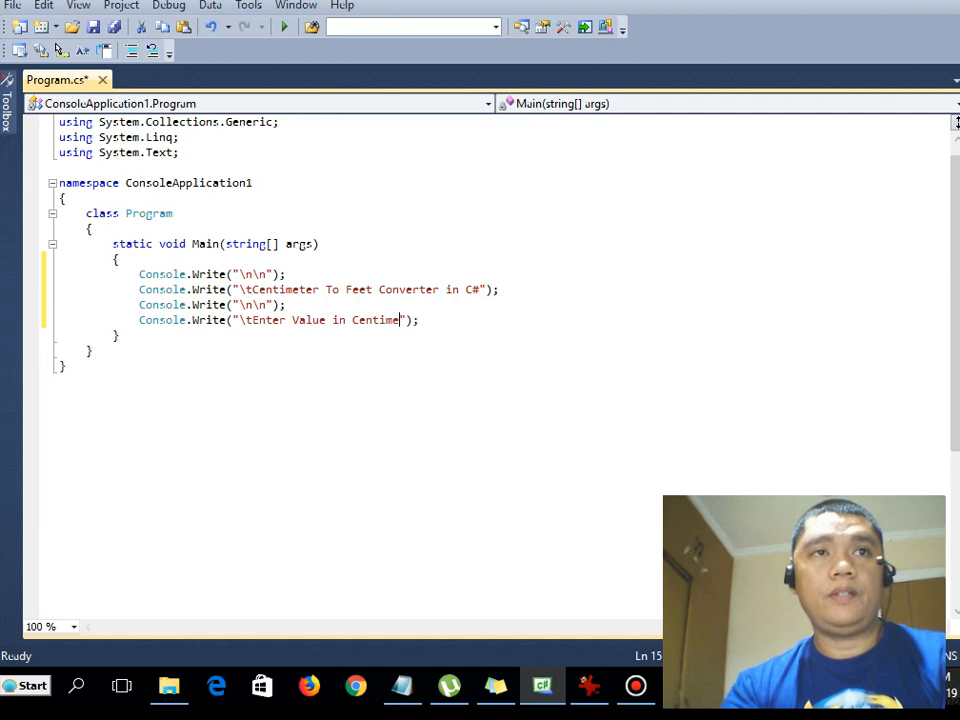
text(ter :)
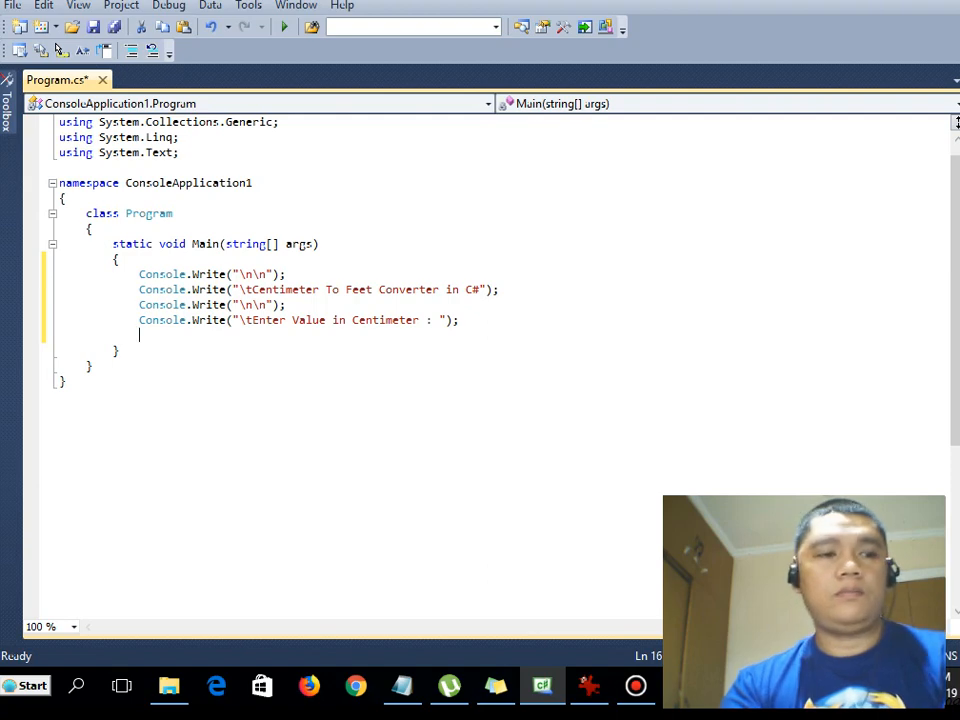
Declare int centimeter = Convert.ToInt32(Console.ReadLine()); to read the entered value
text(int c)
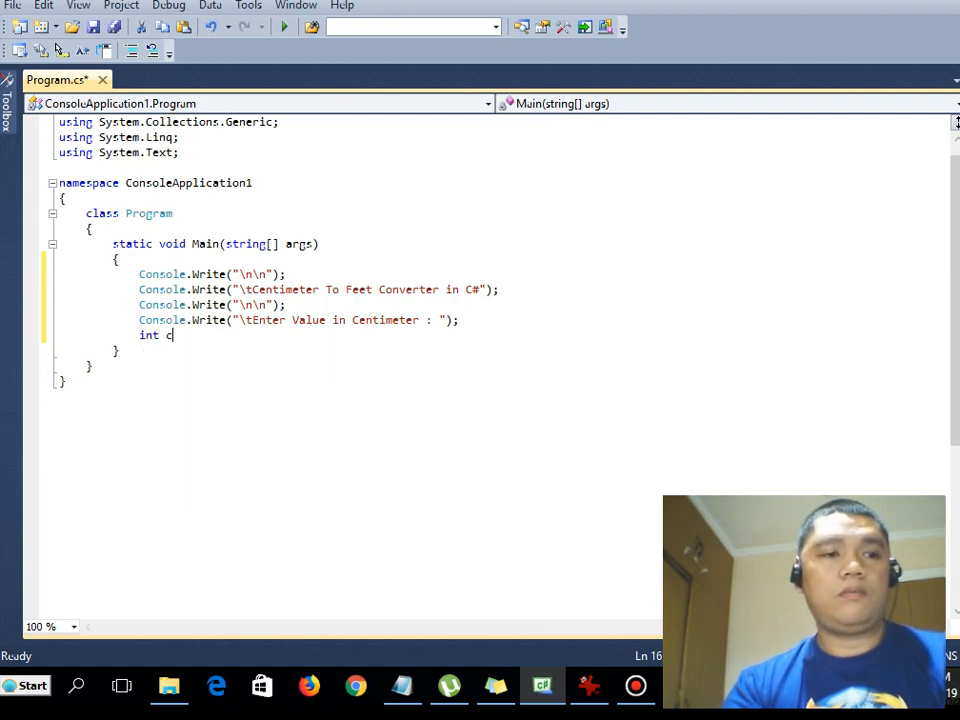
text(eti)
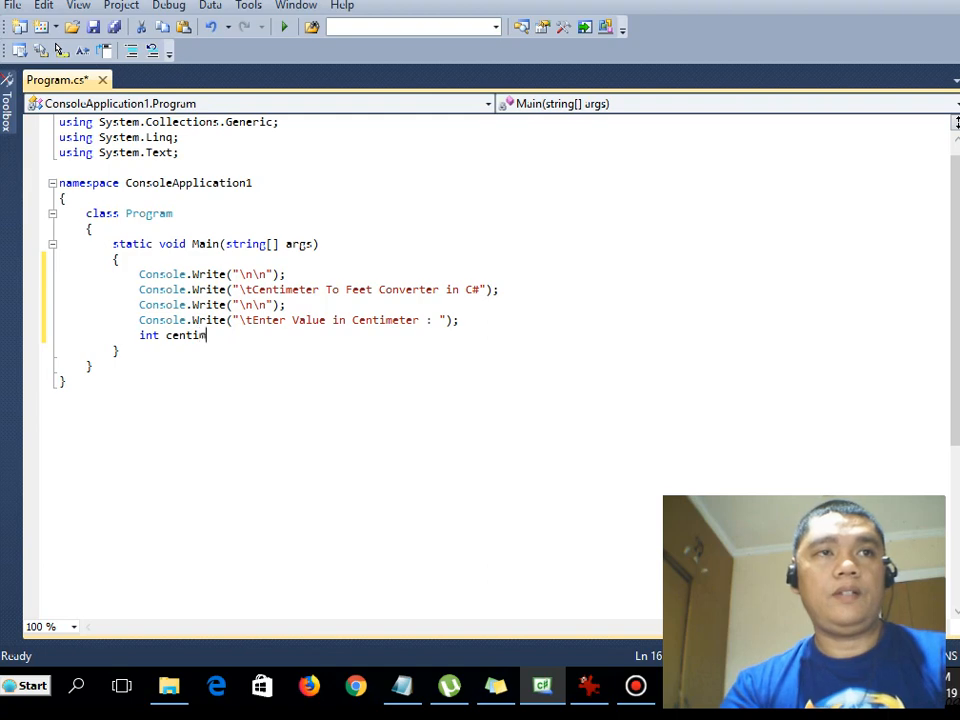
text(eter)
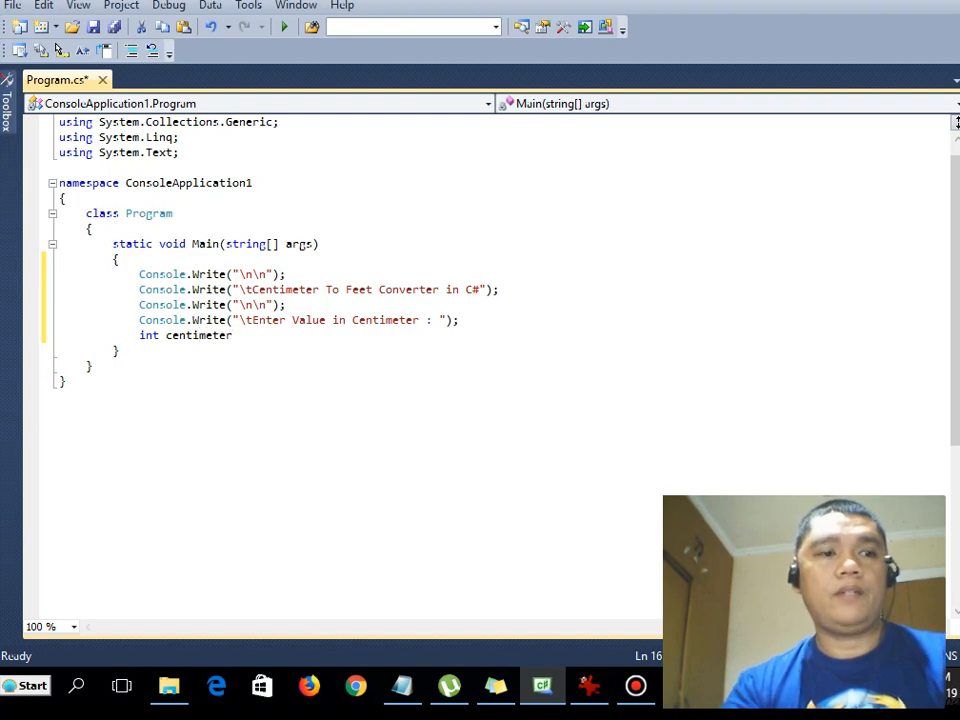
text(Convert)
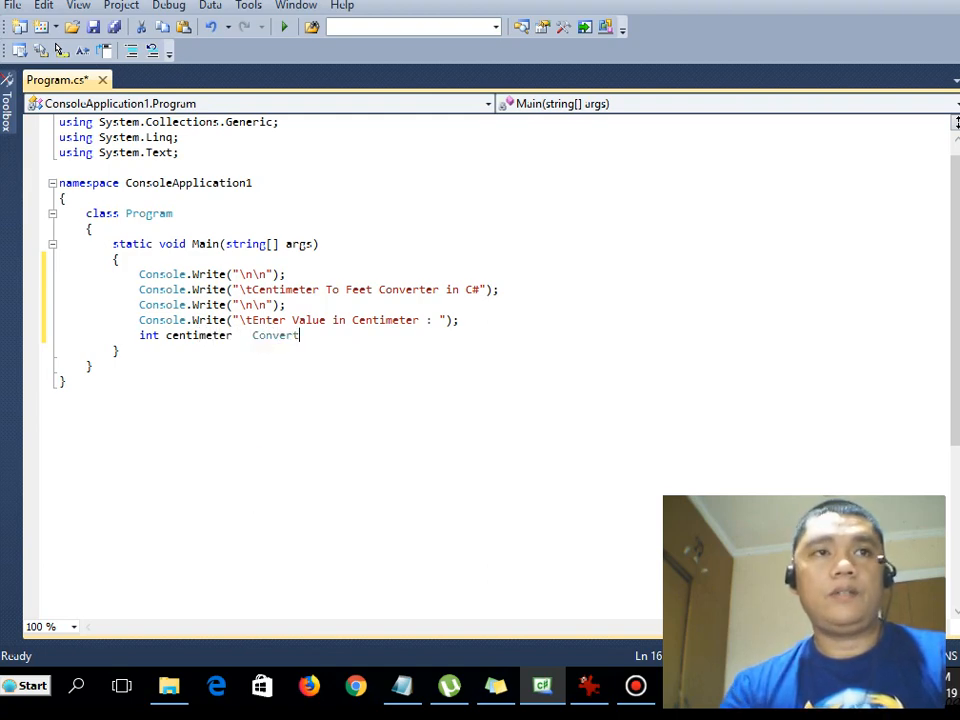
text(.ToInt32)
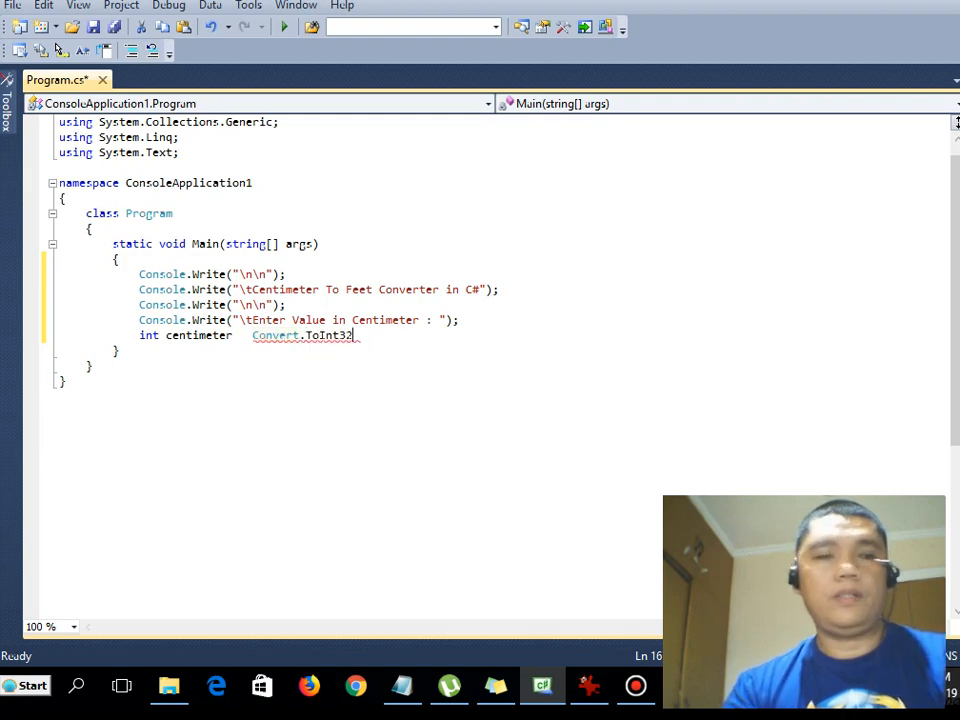
text((Console)
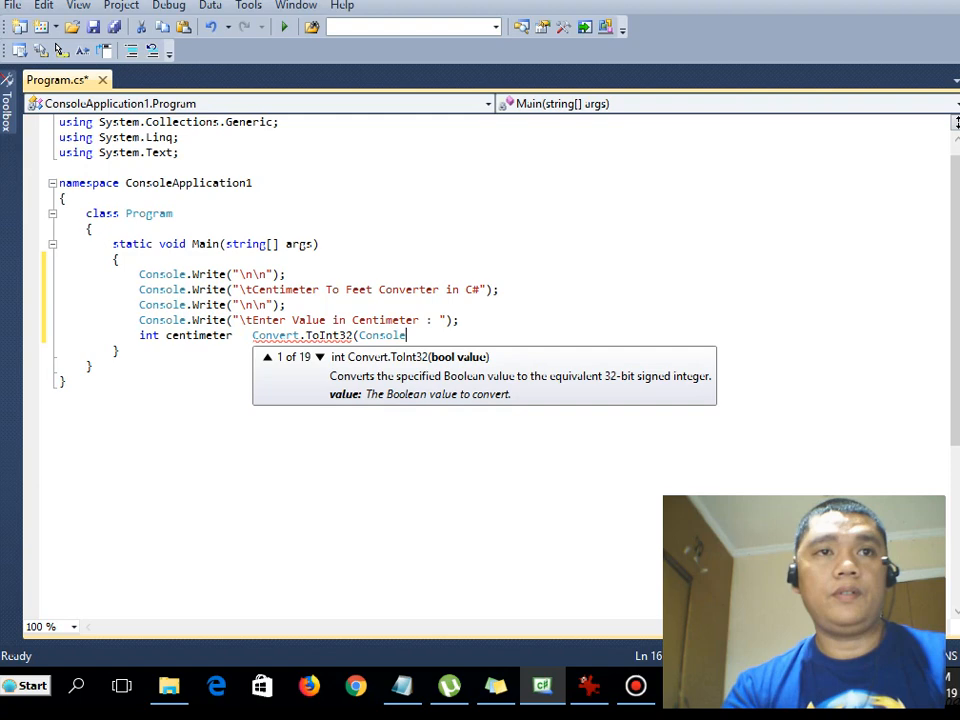
text(.)
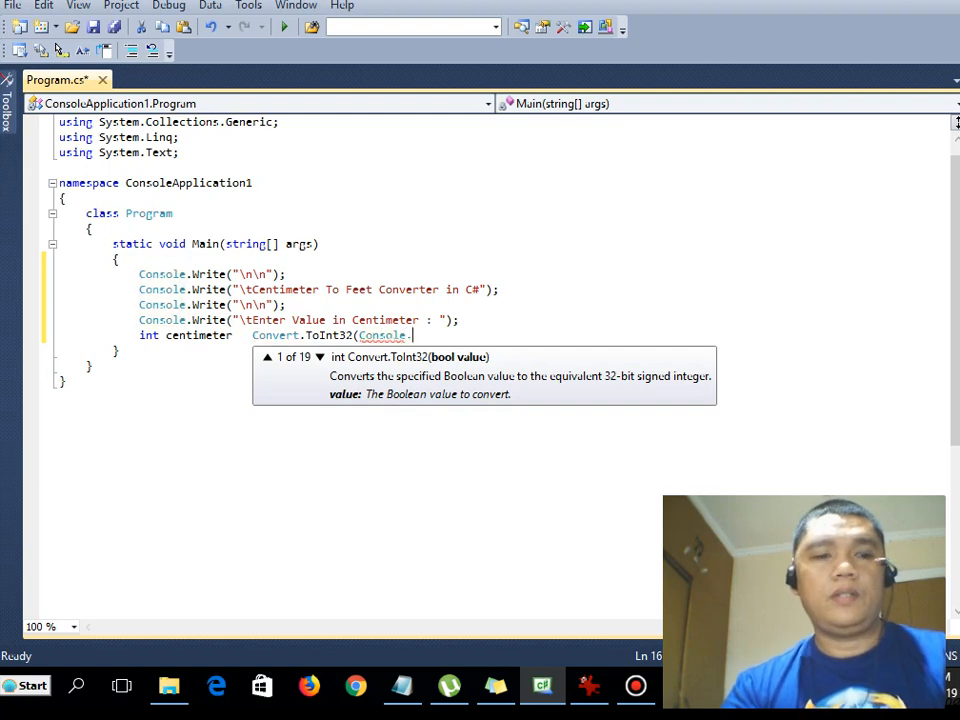
text(.ReadLine)
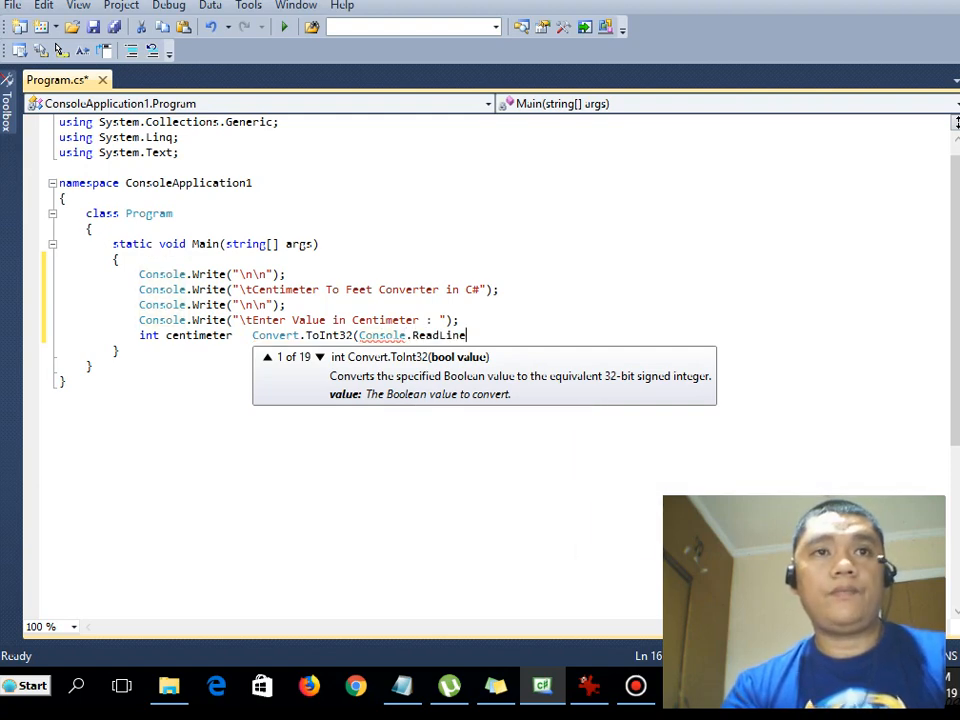
text(());)
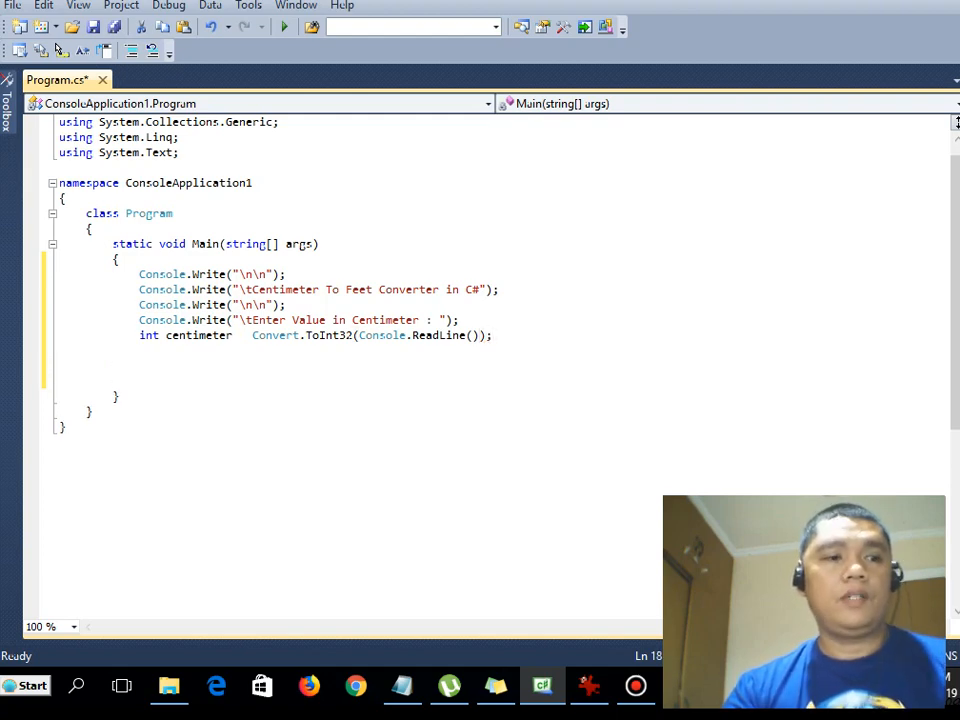
Declare double feet computed as 0.0328 * centimeter
text(doc)
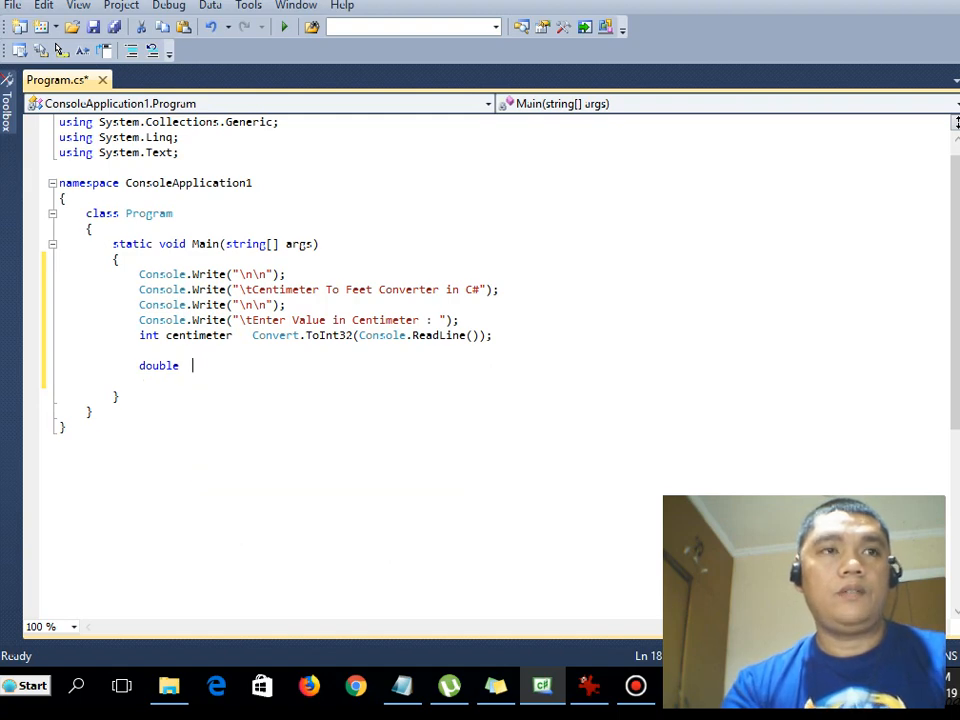
text(feert)
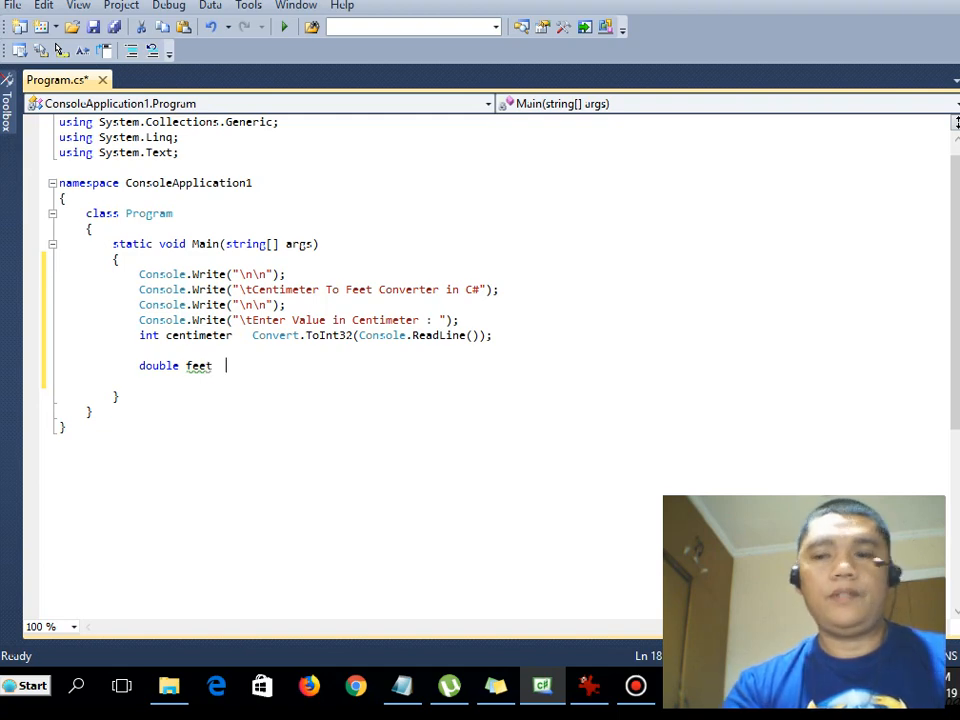
text(0)
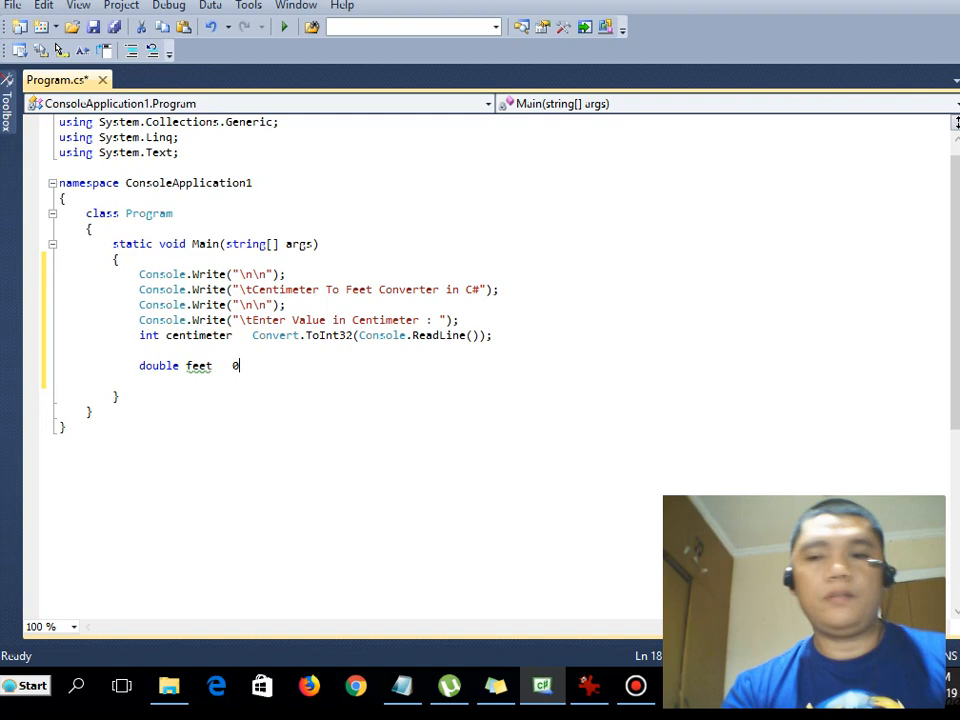
text(.0)
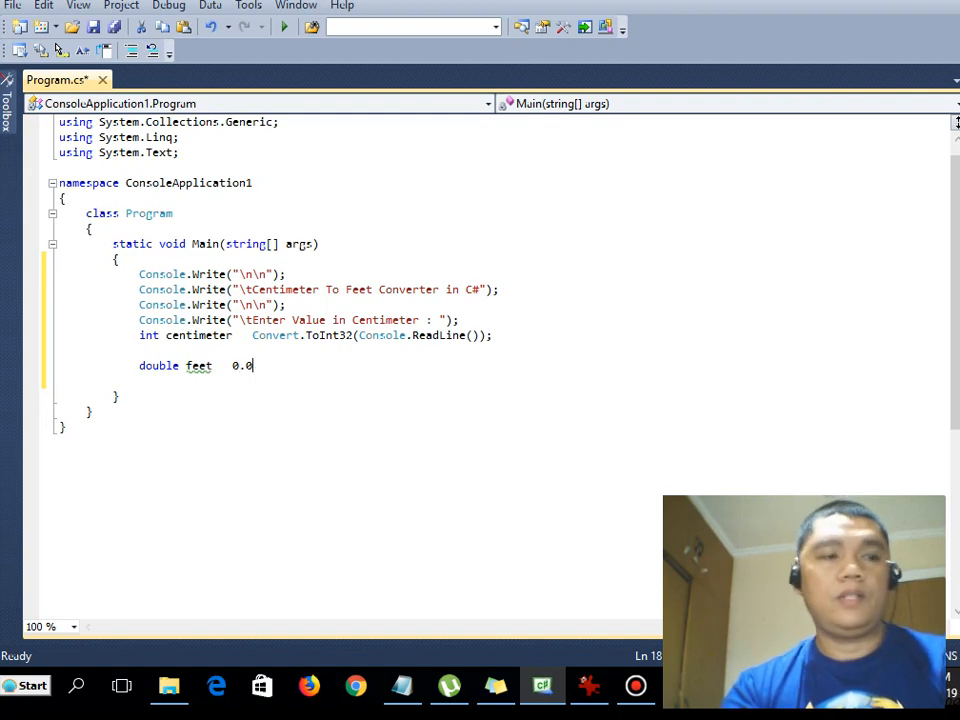
text(3)
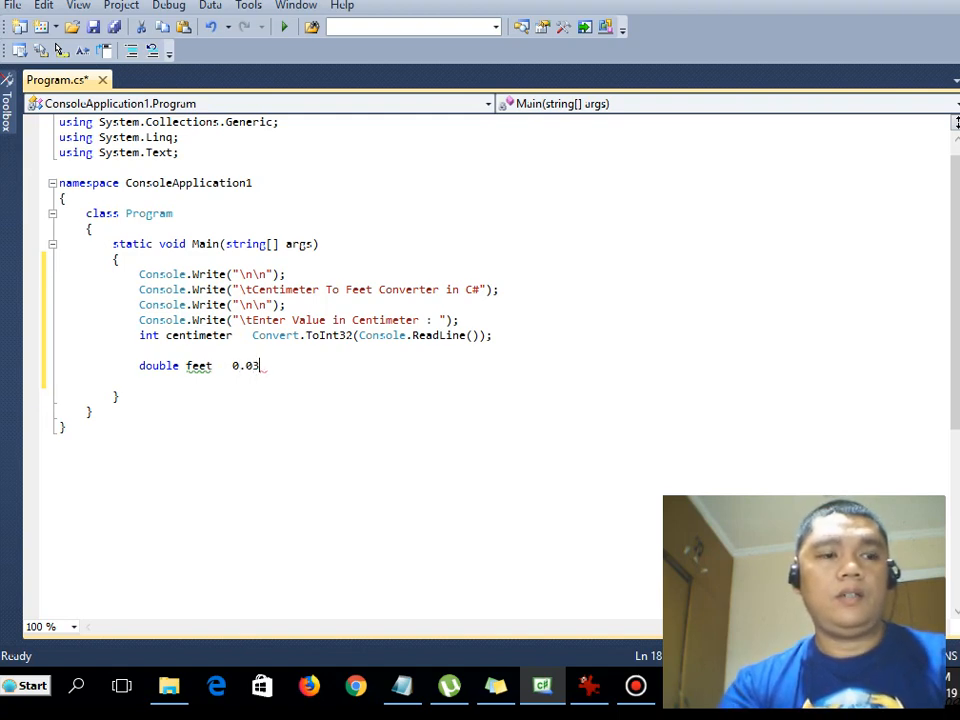
text(28)
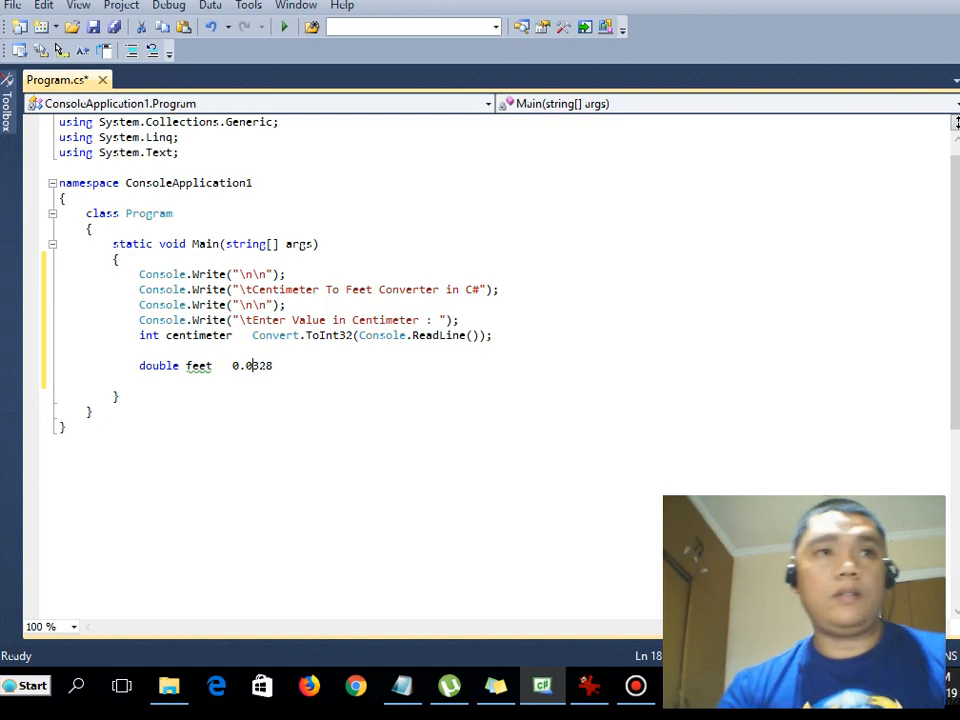
text(()
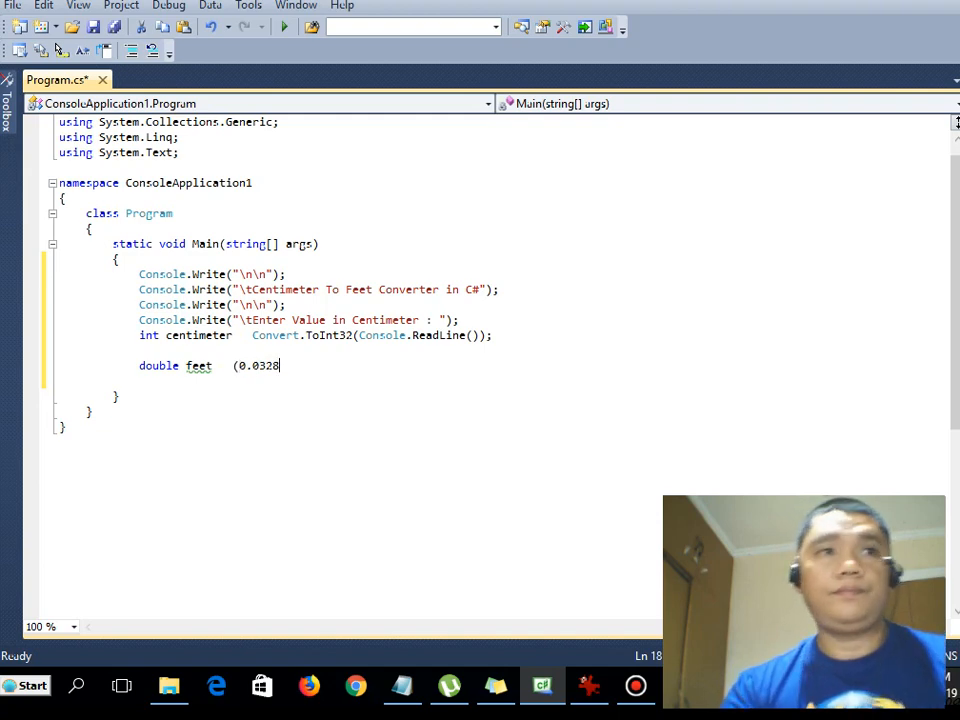
text(* c)
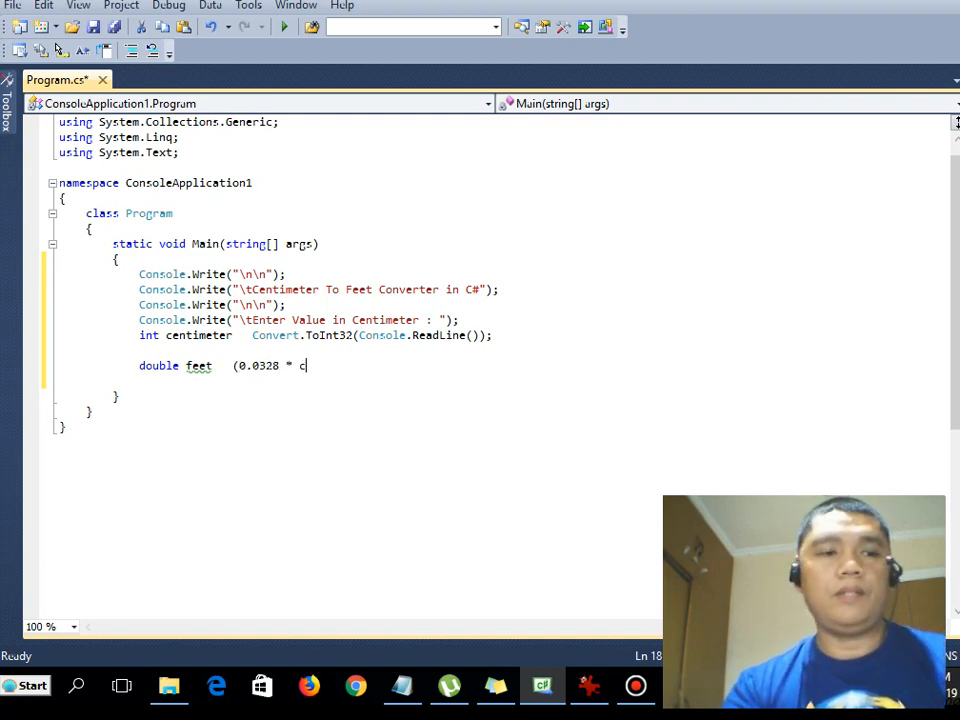
text(entimeter);)
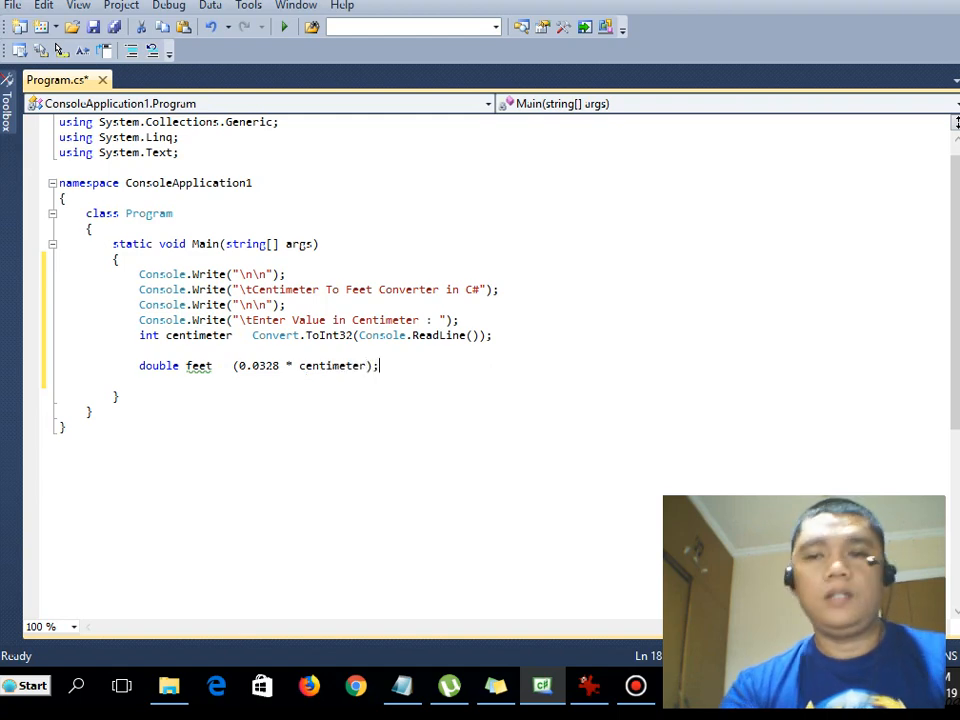
key(Enter)
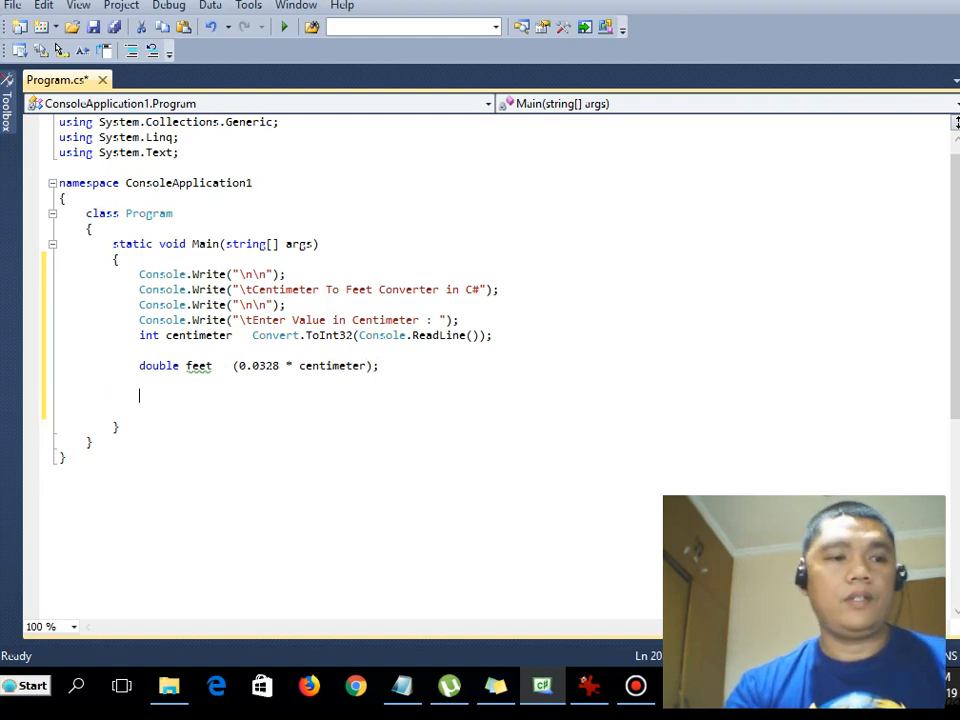
Write the result line "The Feet Equivalent is {0.00}" formatted with feet
text(Console.)
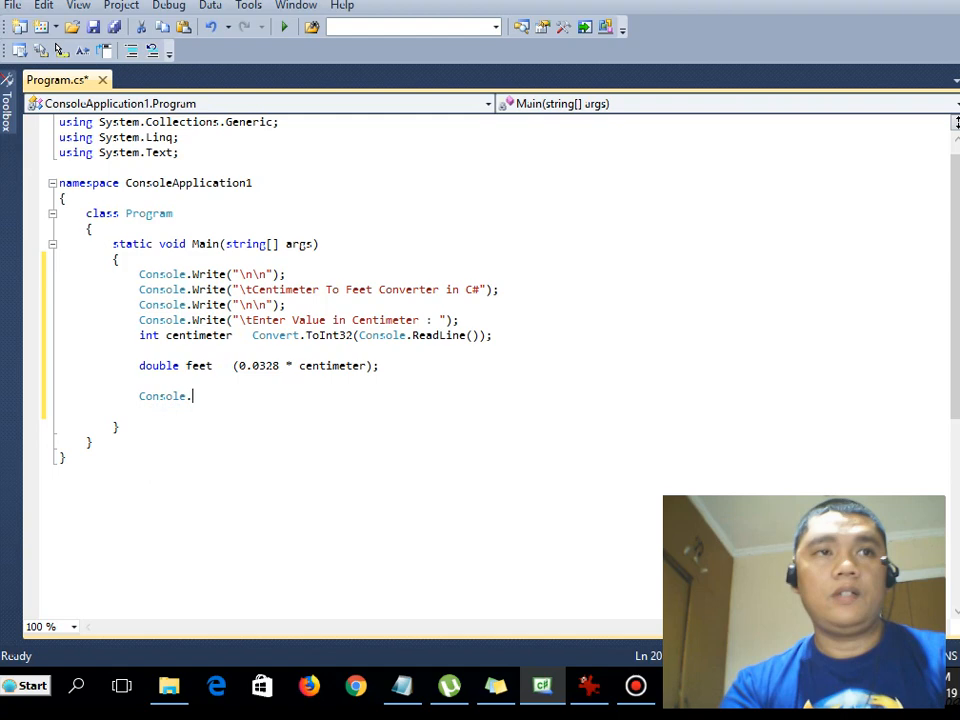
text(W)
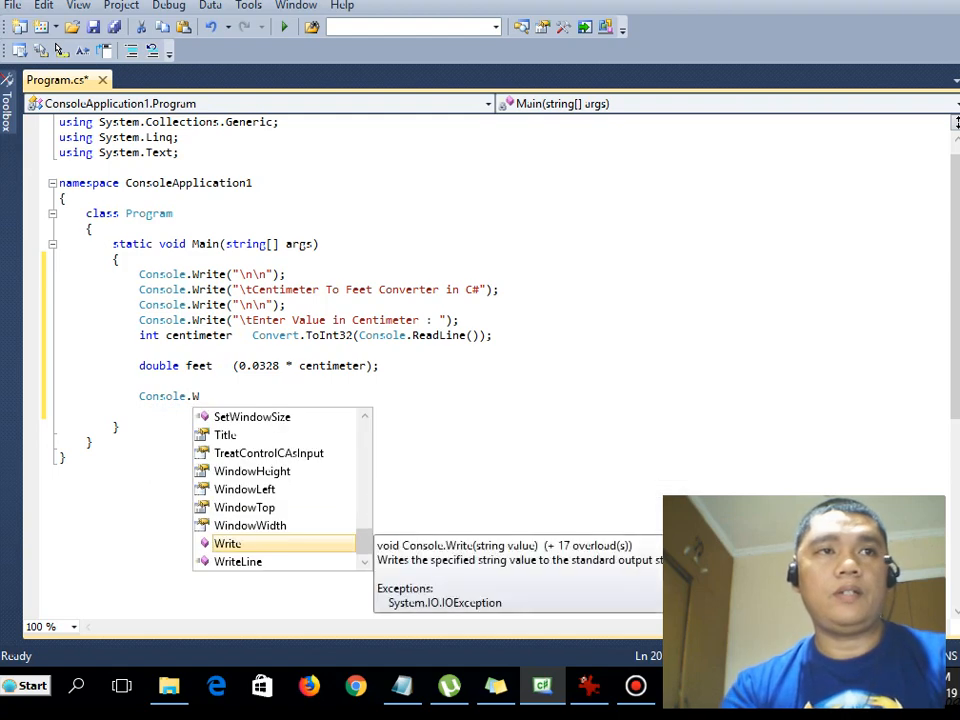
text(rtie)
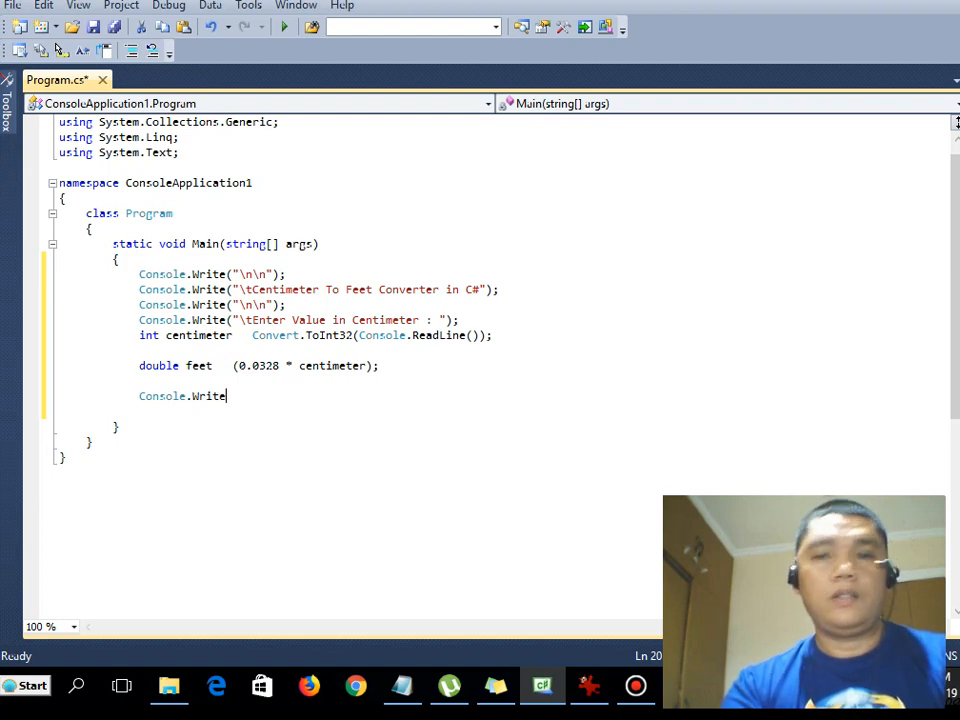
text(("The)
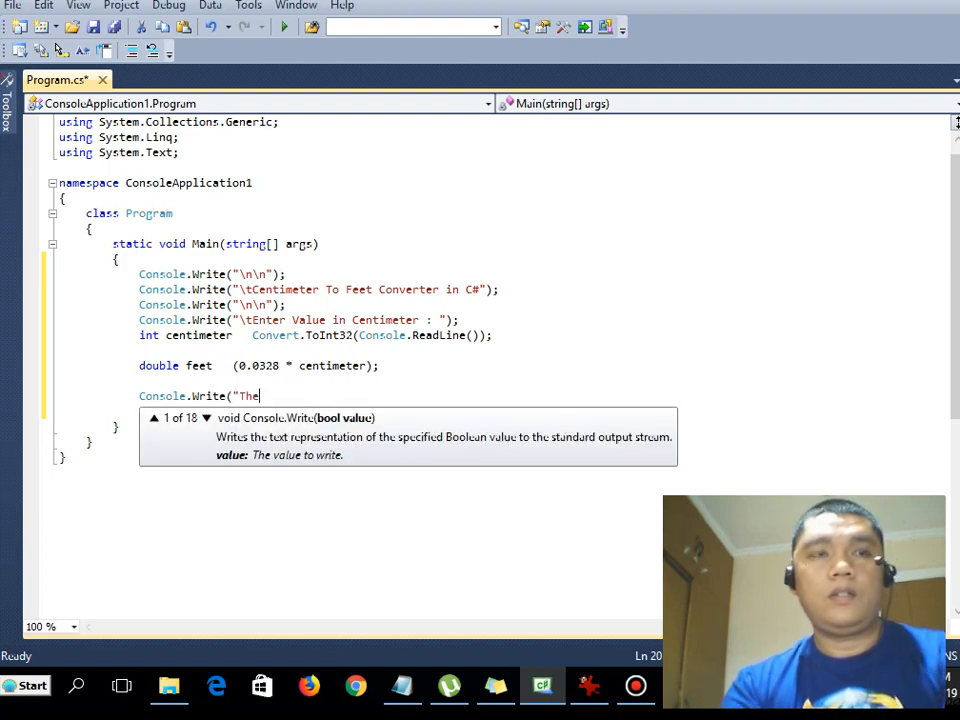
text(Feet)
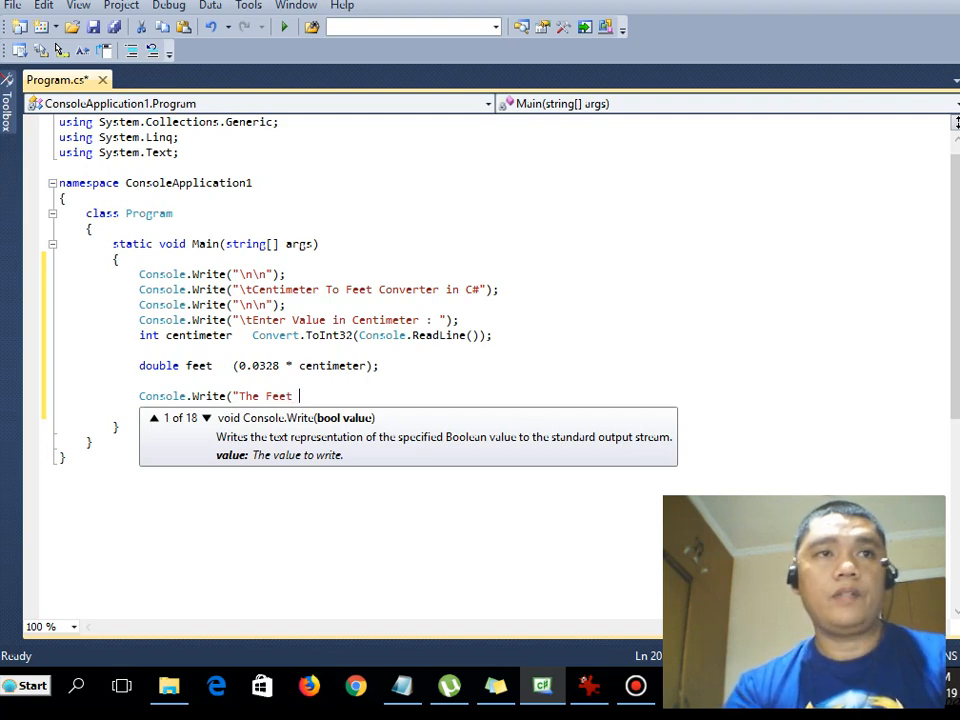
text(Equivasl)
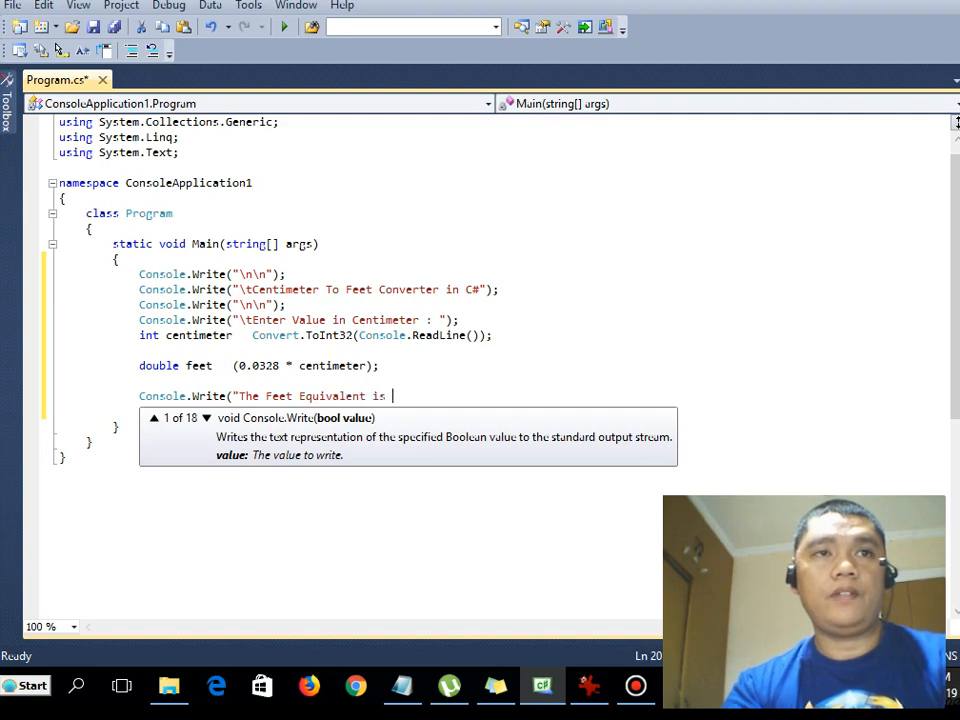
text({0)
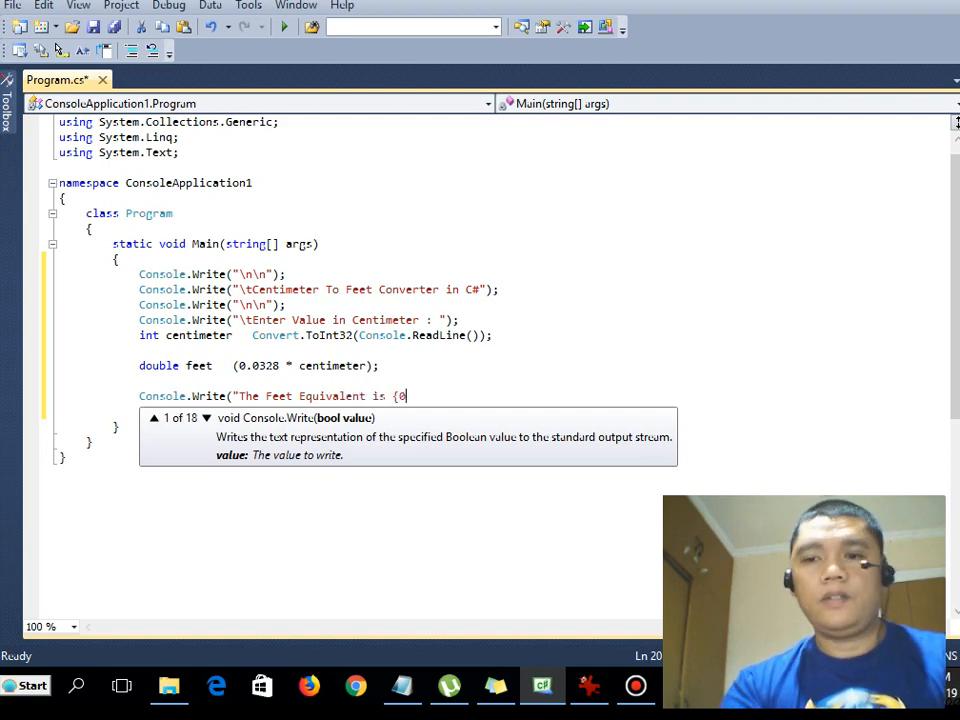
text(.00})
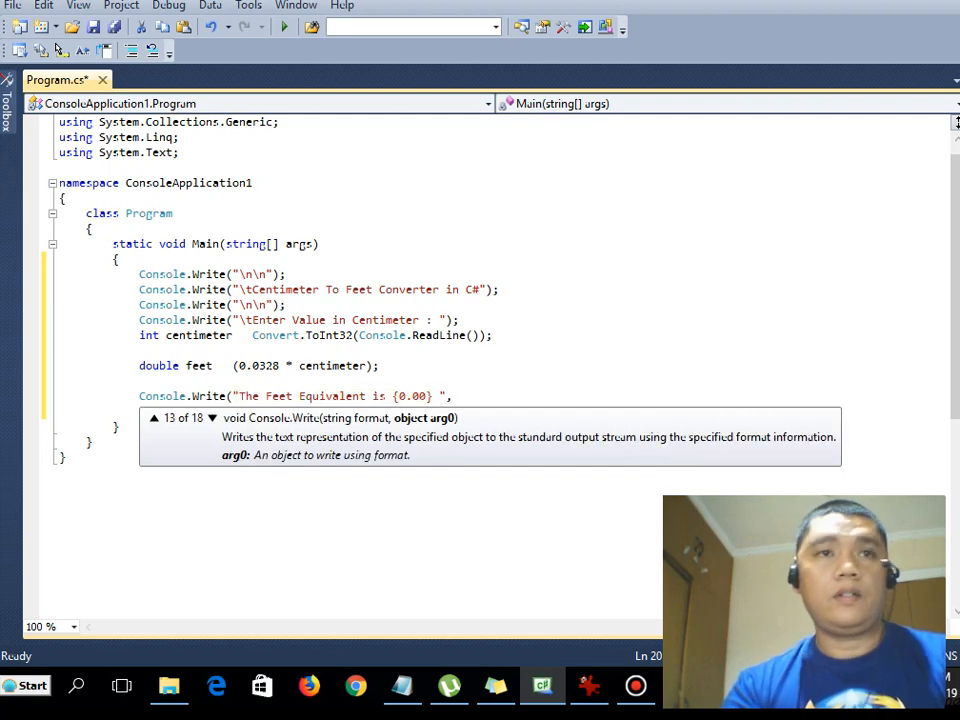
text(feet)
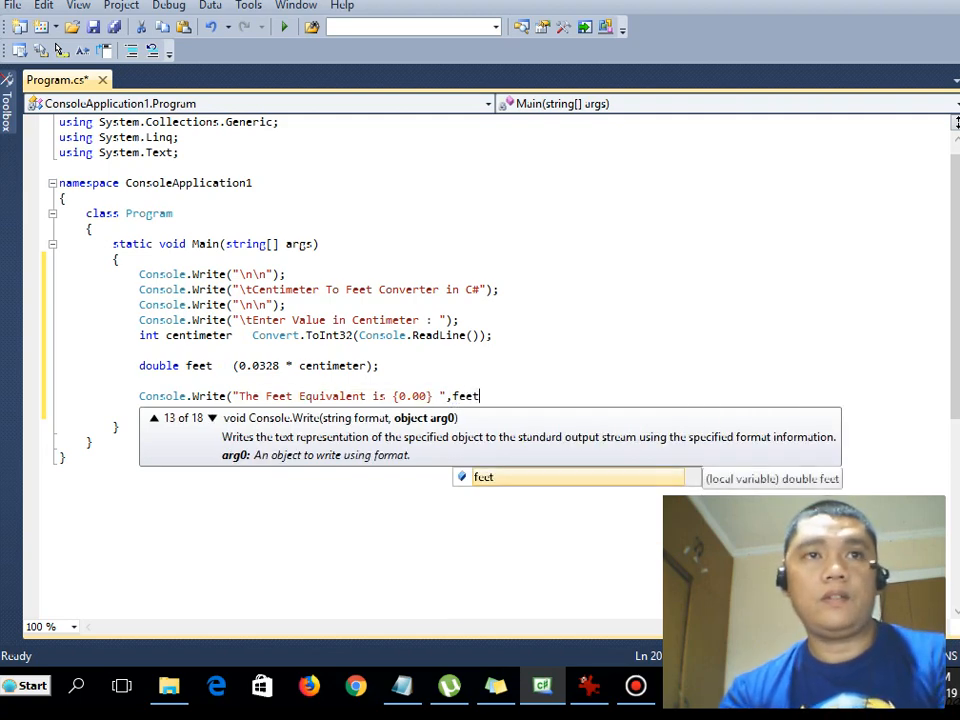
text();)
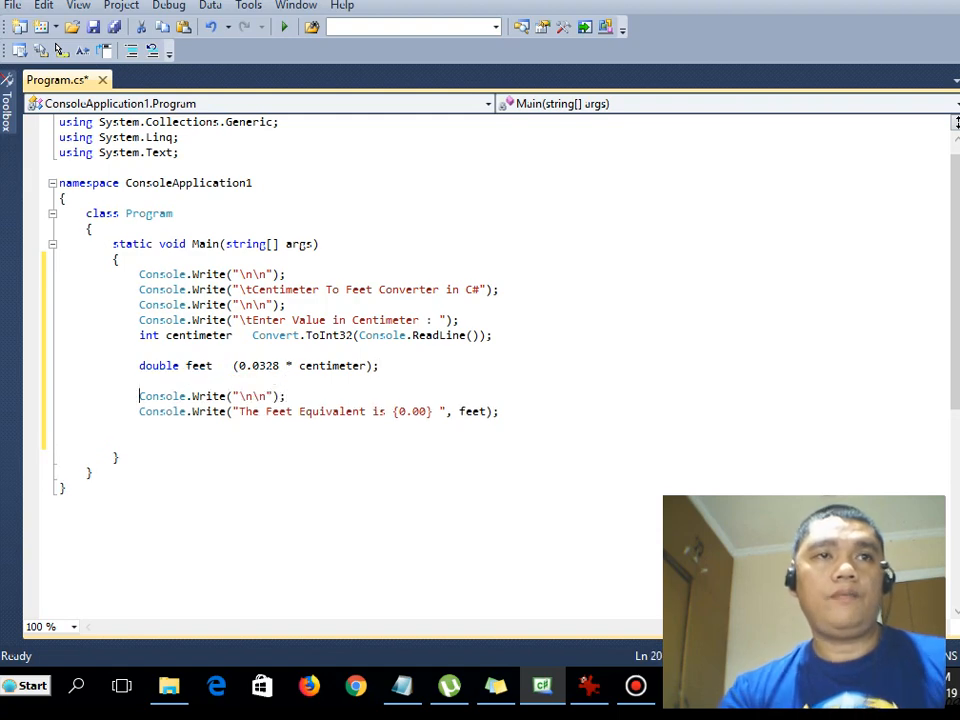
Add blank lines and the "End of Program" message, then begin the closing Console line
text(Console.Write("\n\n");)
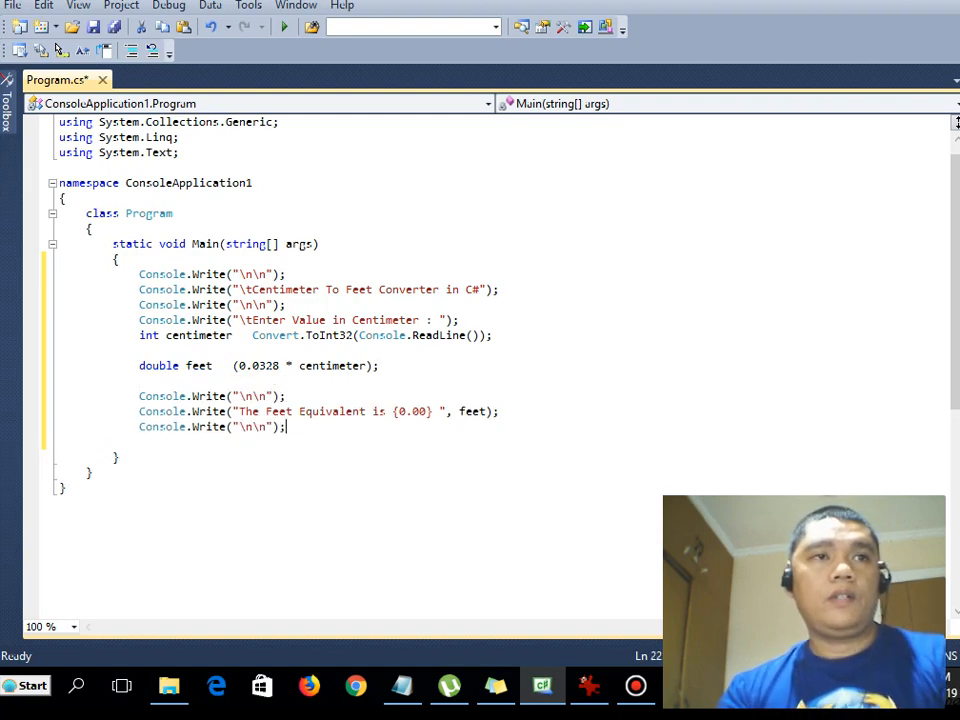
text(Consol)
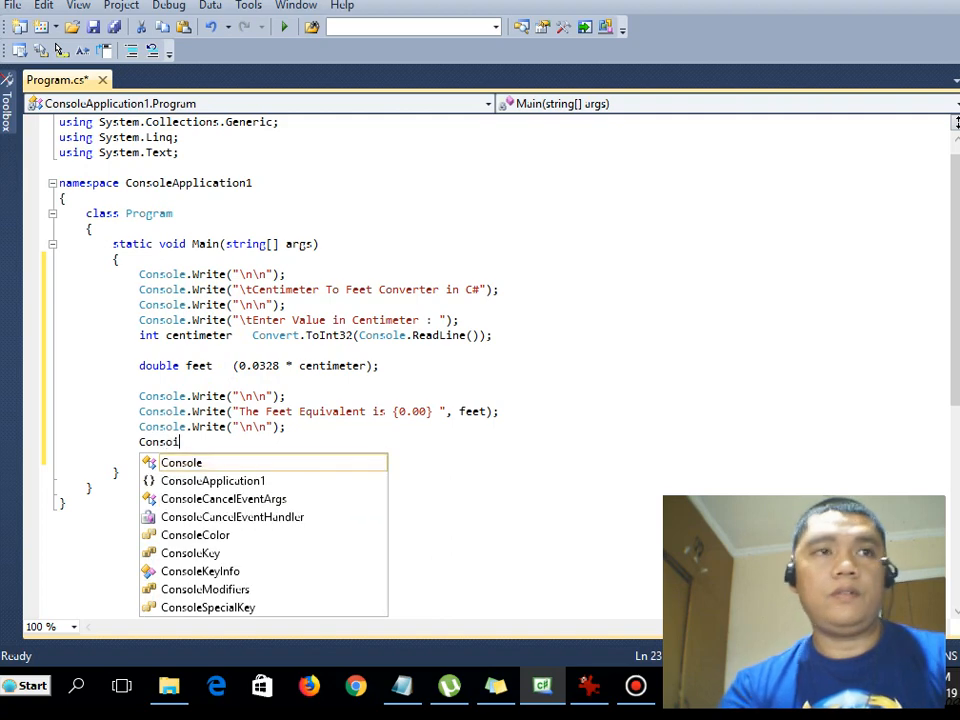
text(.Write()
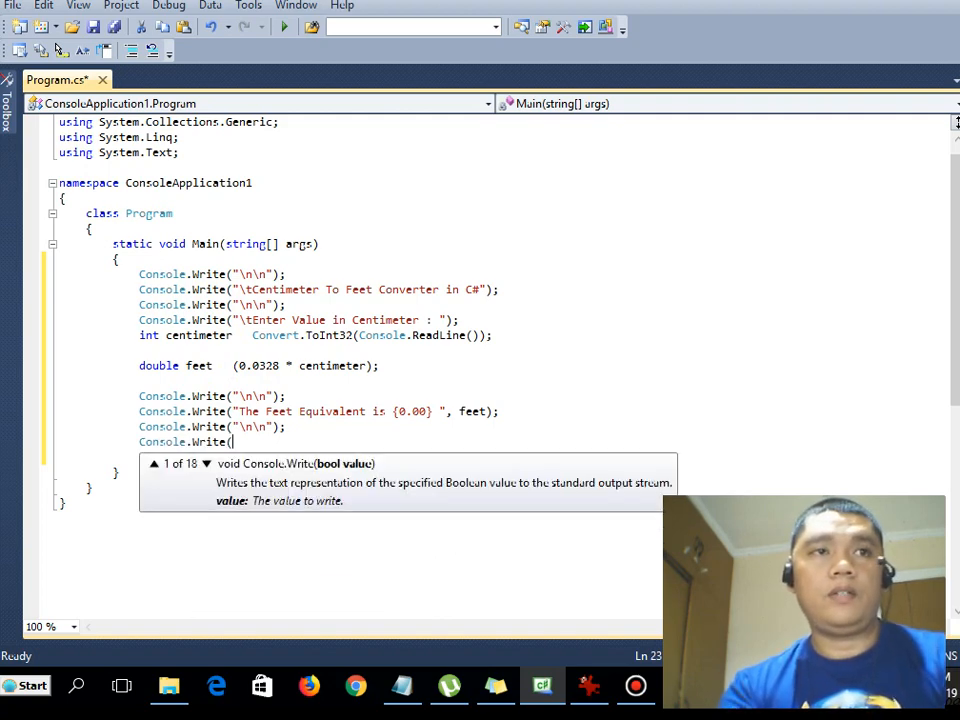
text(")
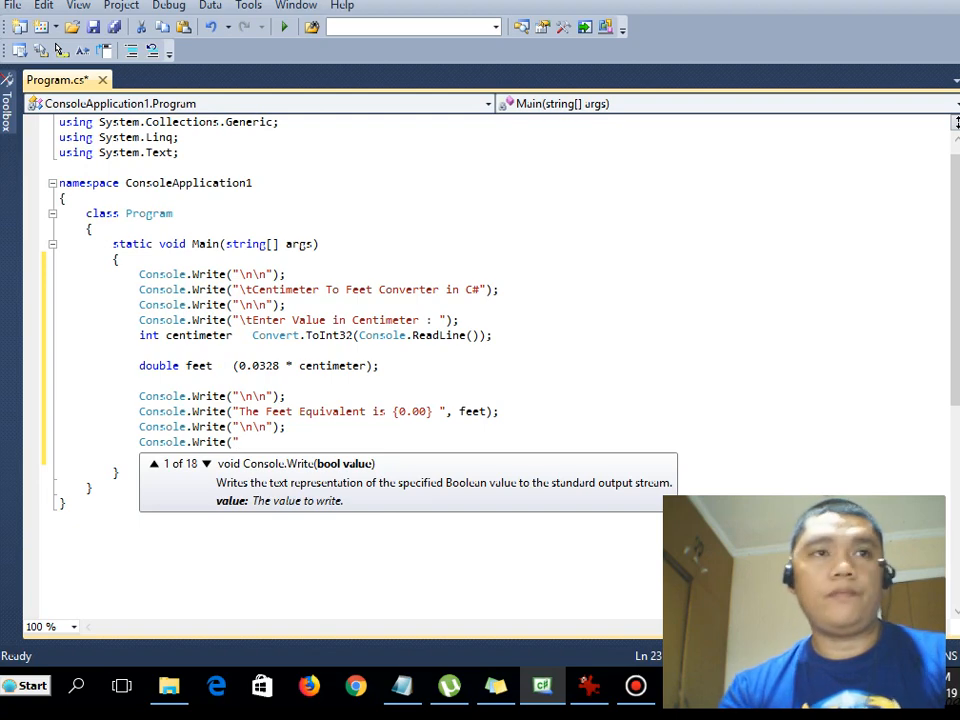
text(\tEnd)
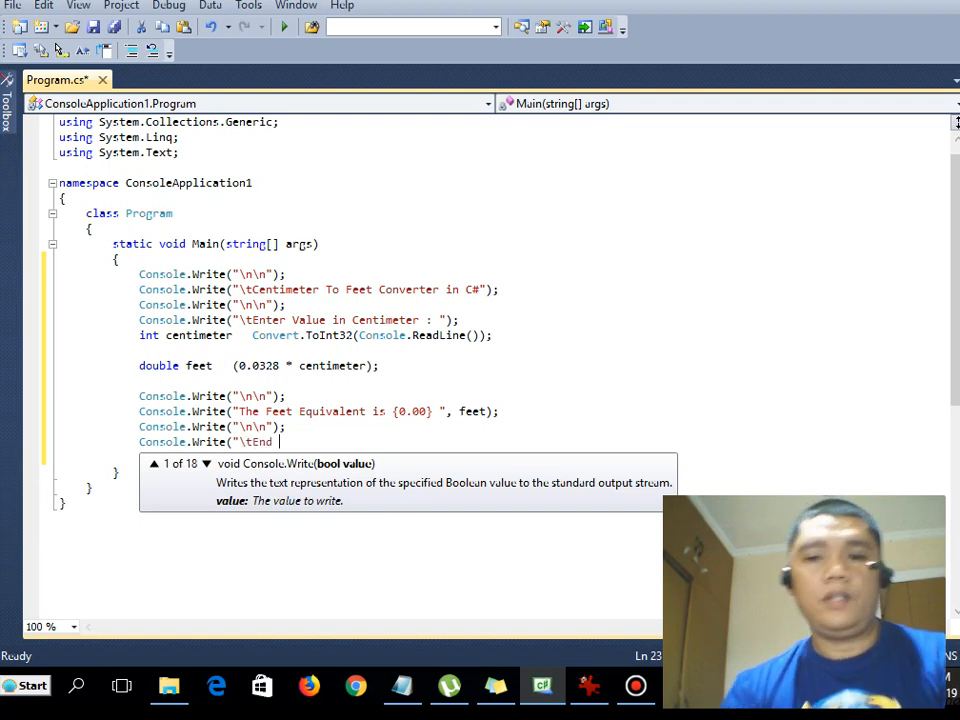
text(of)
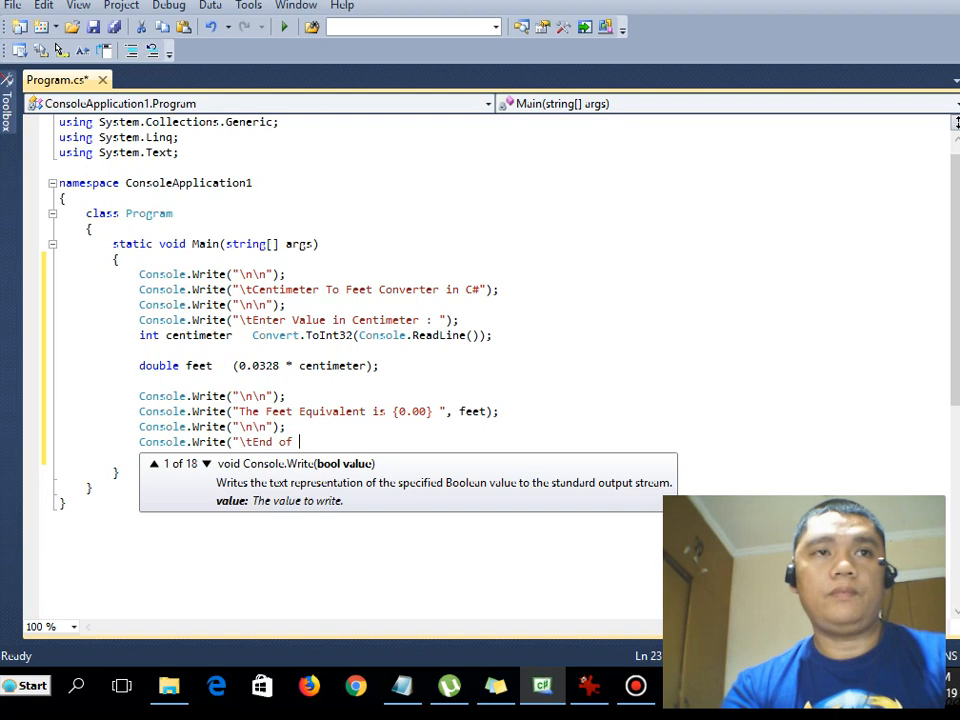
text(Prorga)
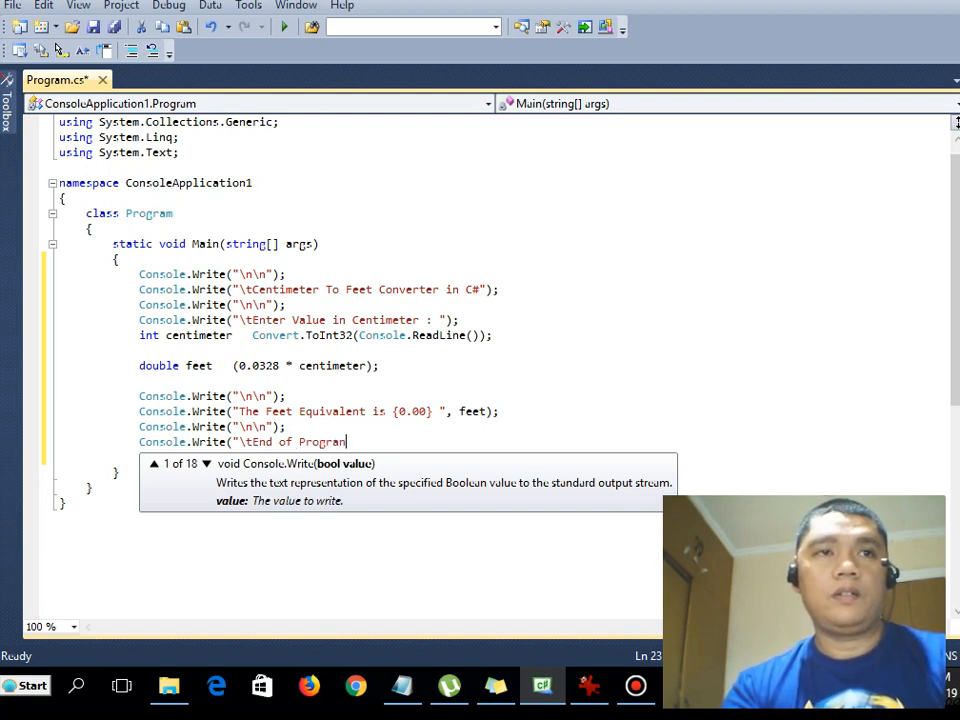
text(,)
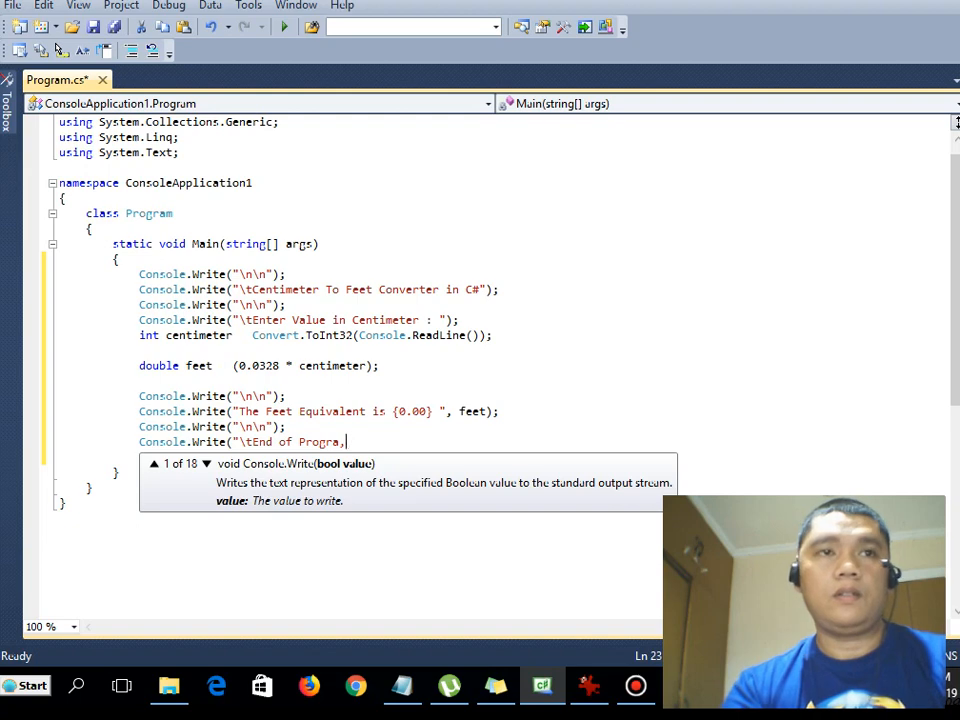
text(m:")
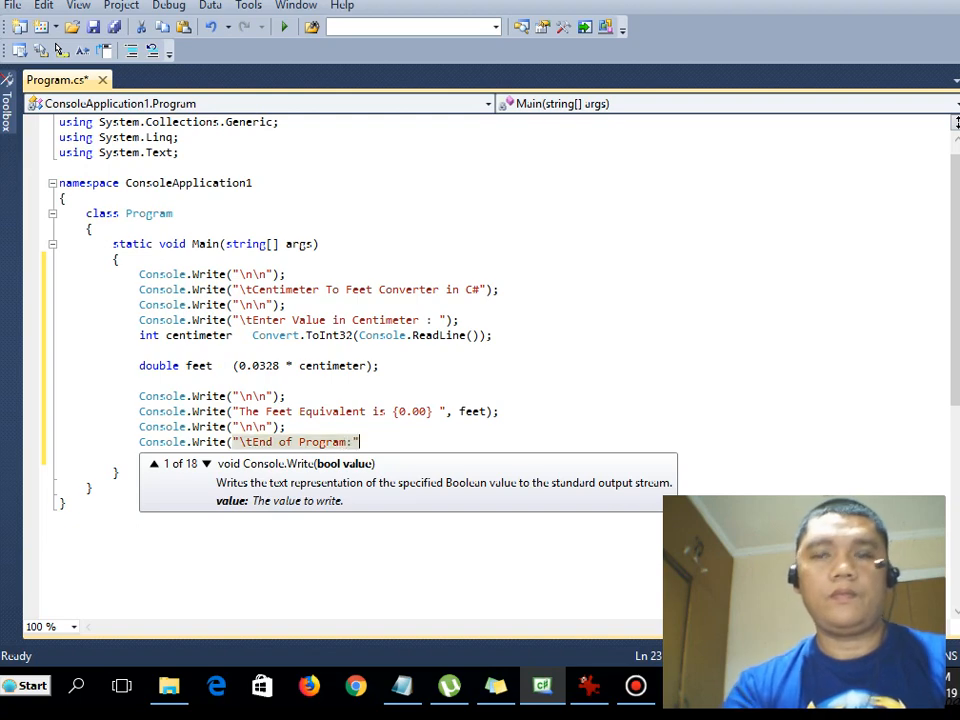
text();)
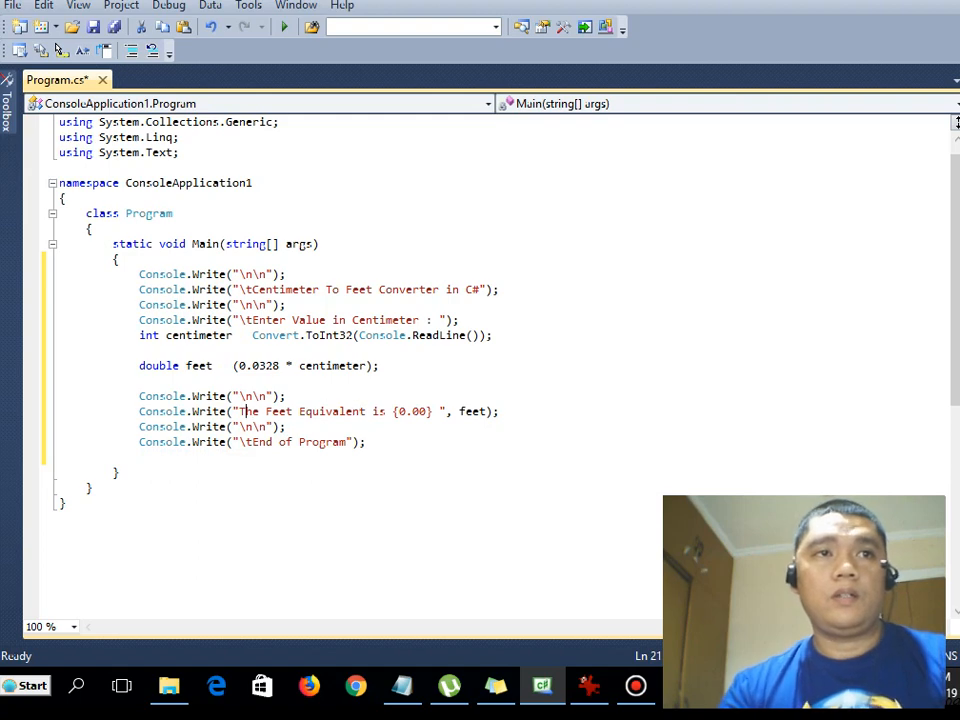
text(The)
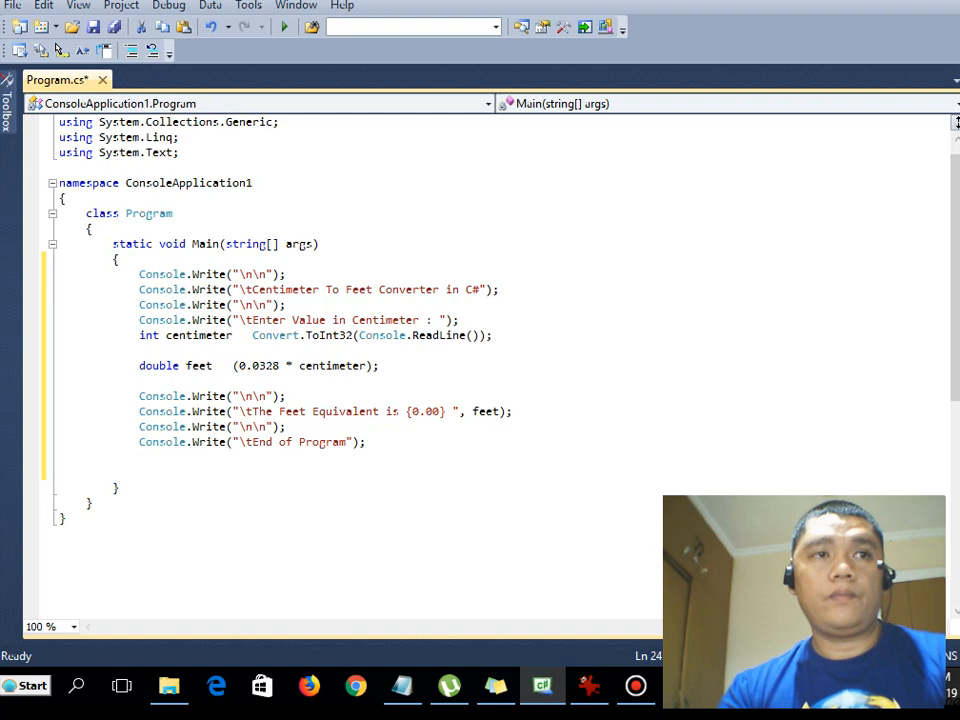
text(Console.ReadLine)
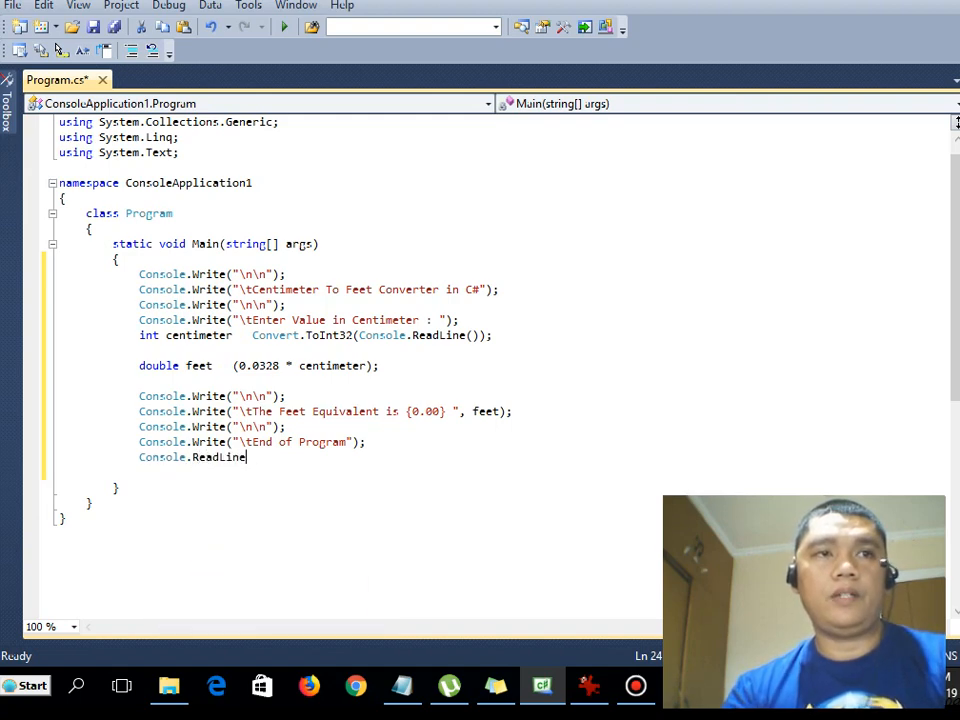
Finish the closing Console.ReadLine(); and start building the converter
text(();)
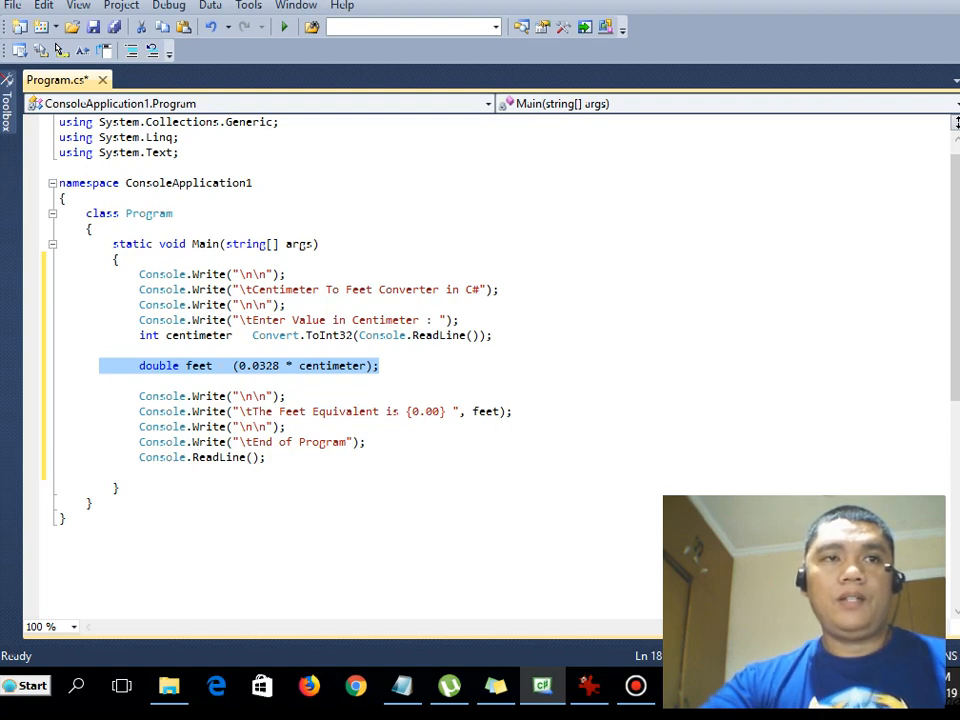
click(300, 412)
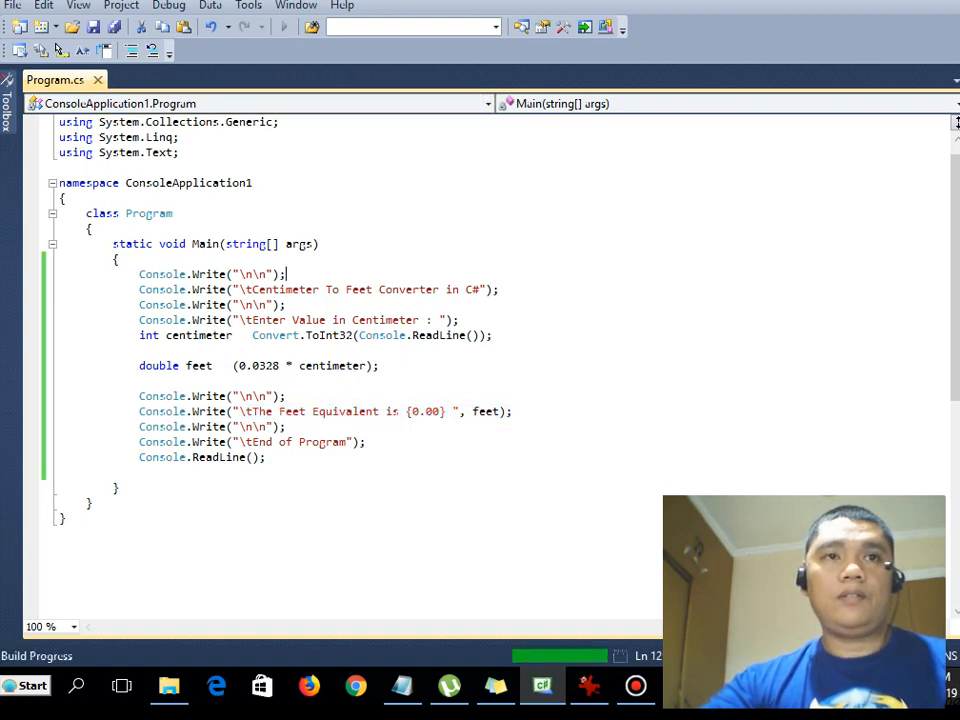
Run the converter with 10, then rewrite the result line to concatenate feet and "." with +
key(F5)
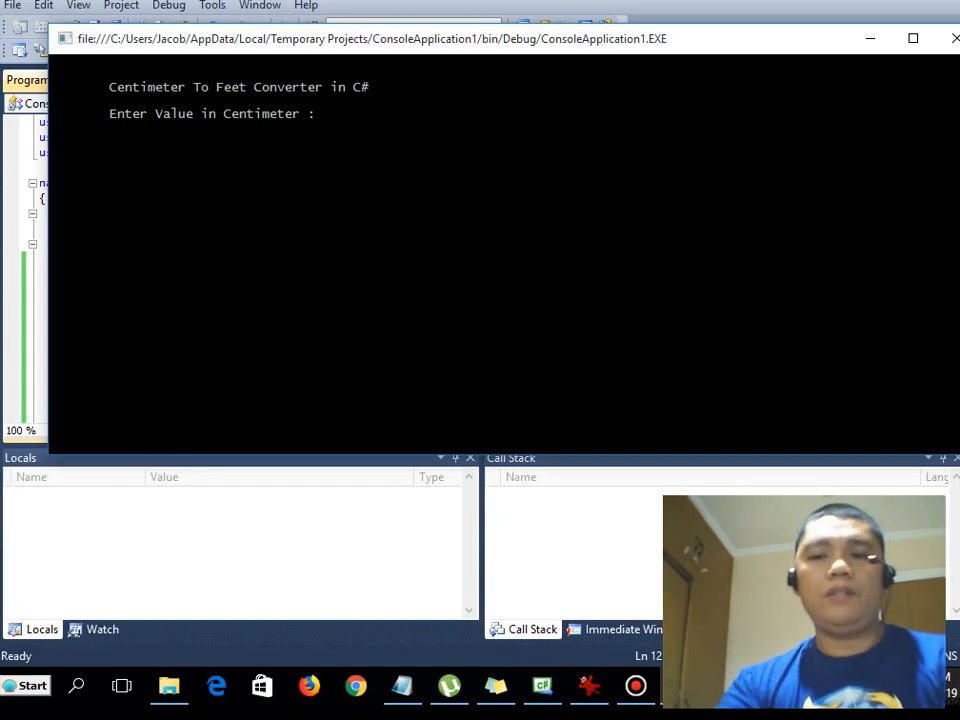
text(10)
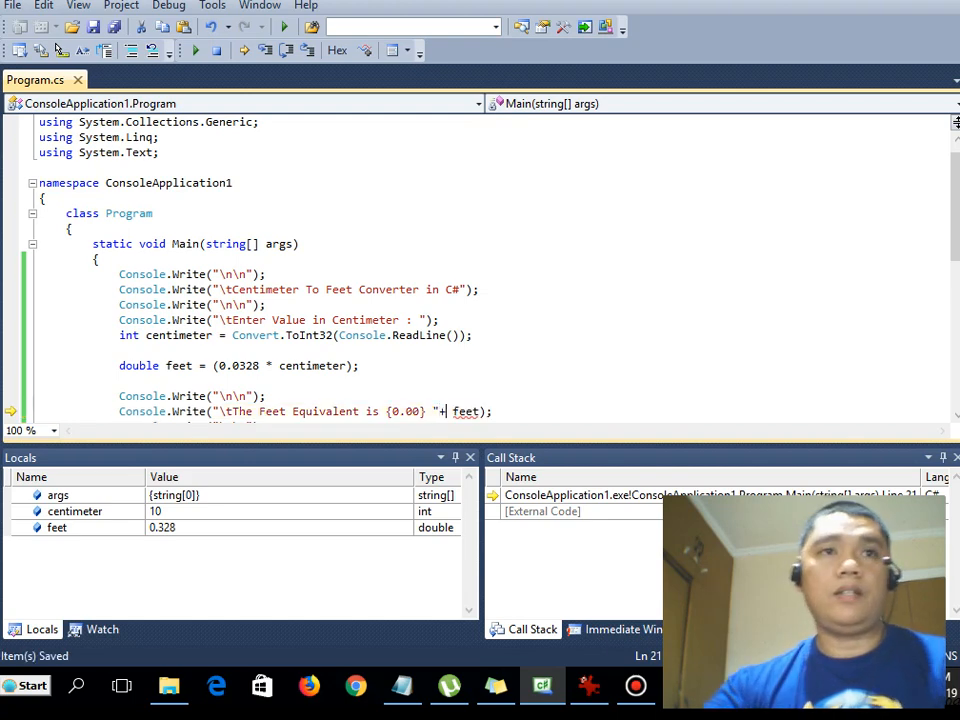
click(284, 26)
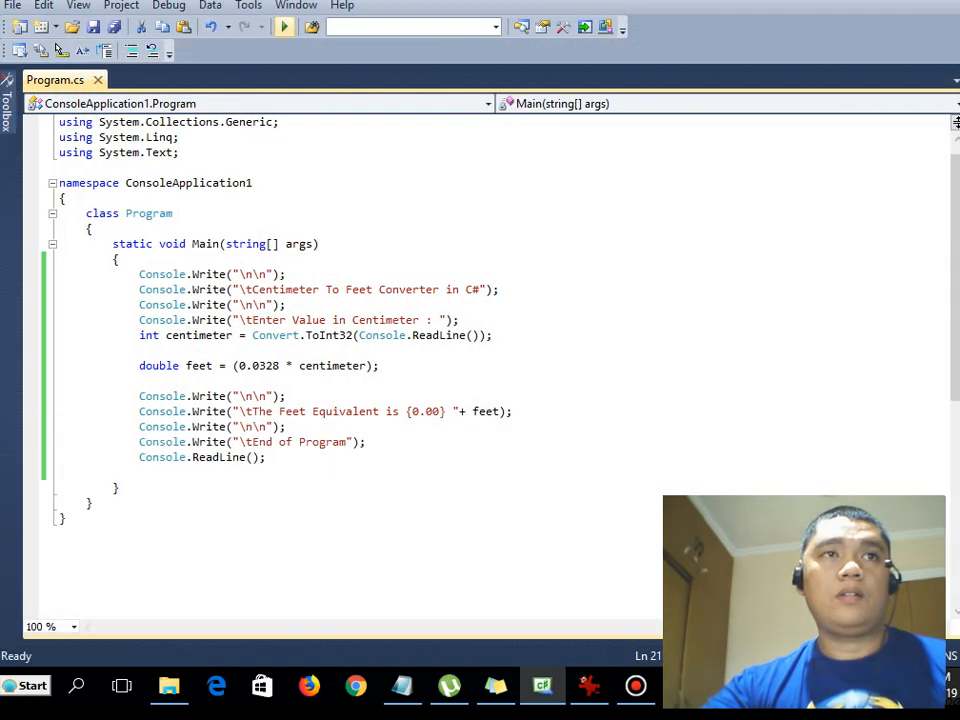
click(284, 28)
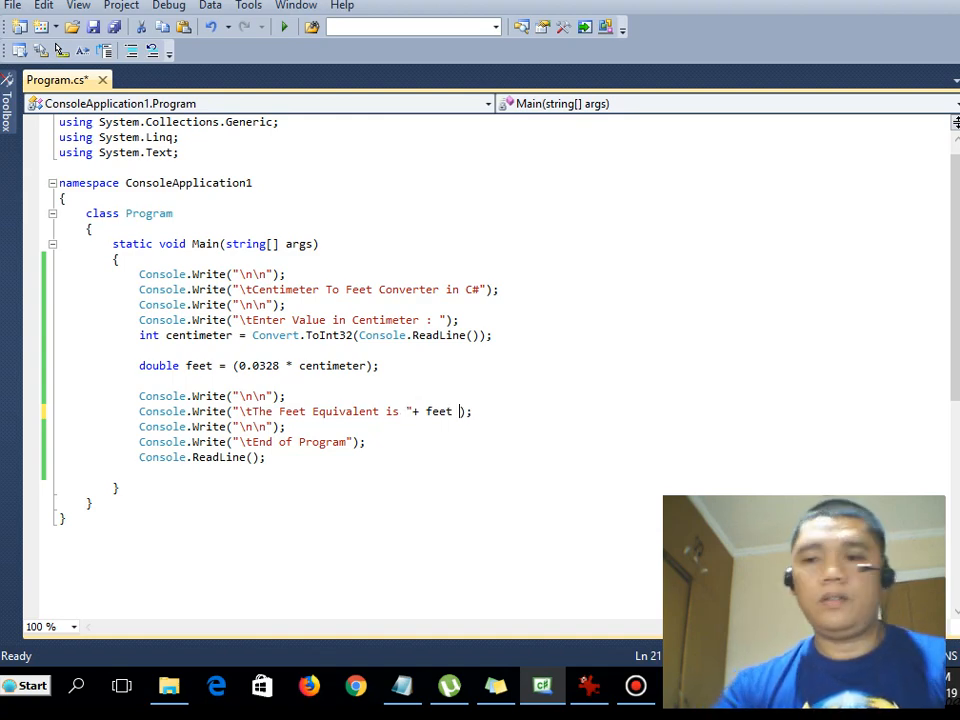
text(+".)
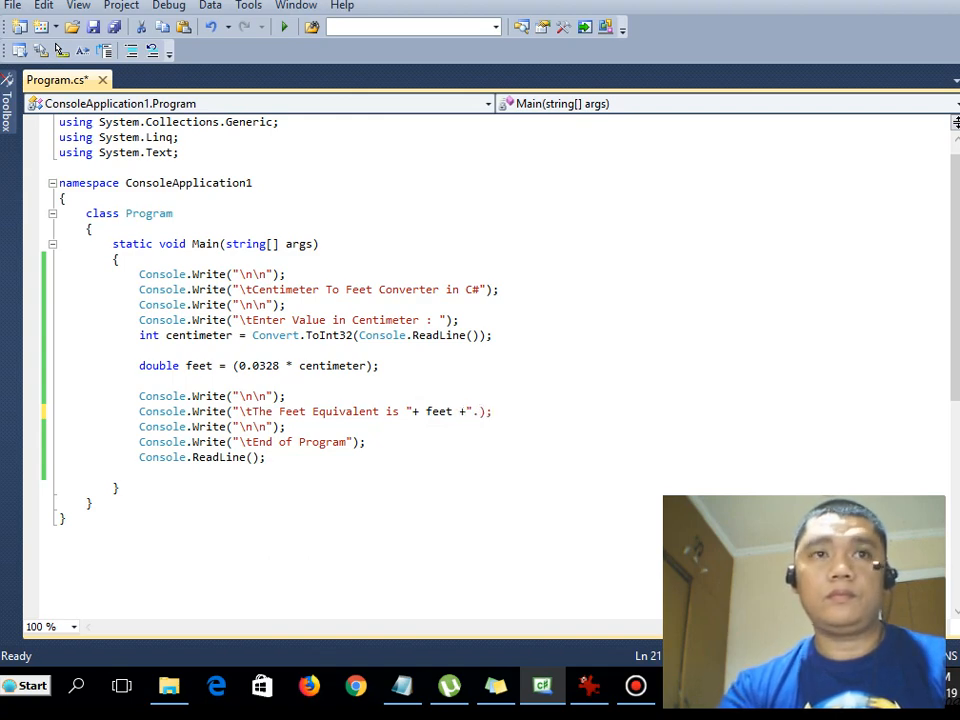
Run the converter with 100 cm giving 3.28 feet and check the result line
click(284, 28)
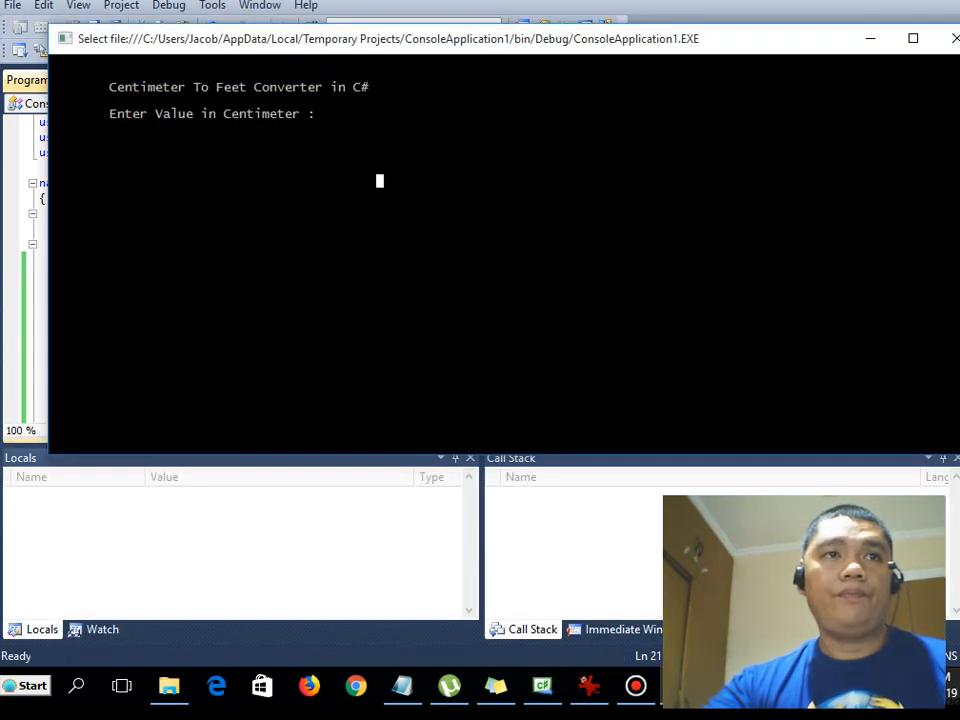
text(`100)
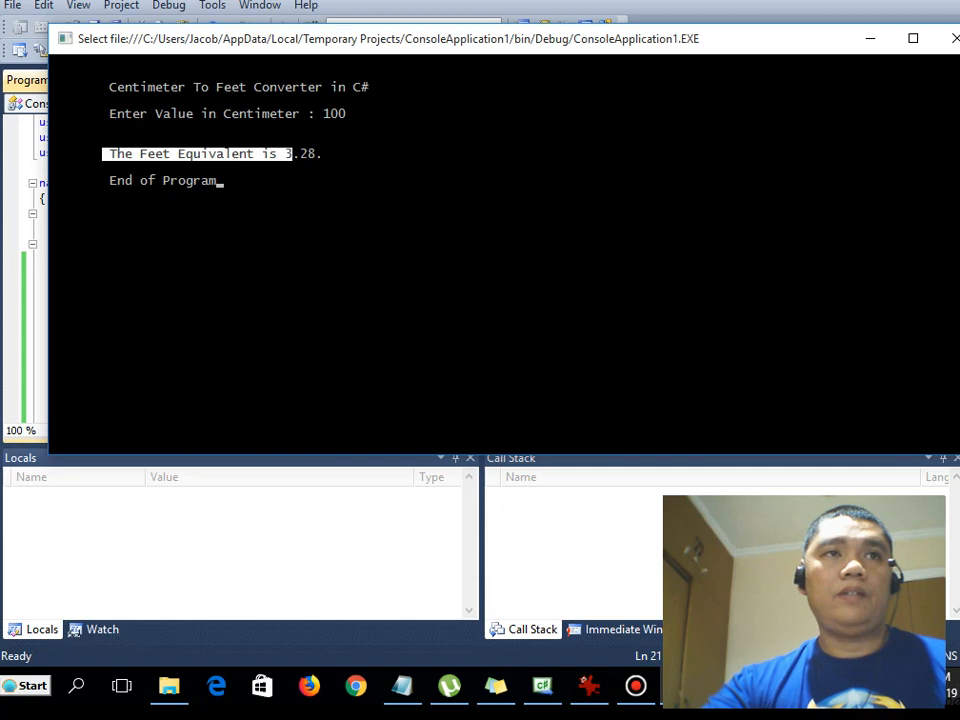
drag(290, 152, 344, 152)
text(Console.ReadKey)
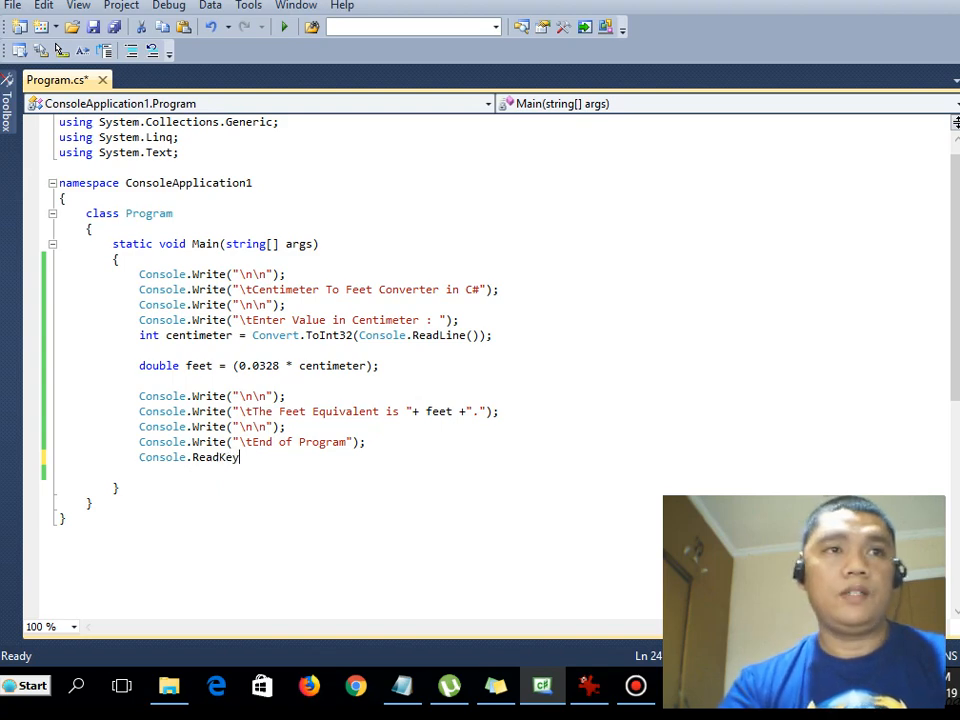
Complete Console.ReadKey(); and run the converter again entering a value
text(())
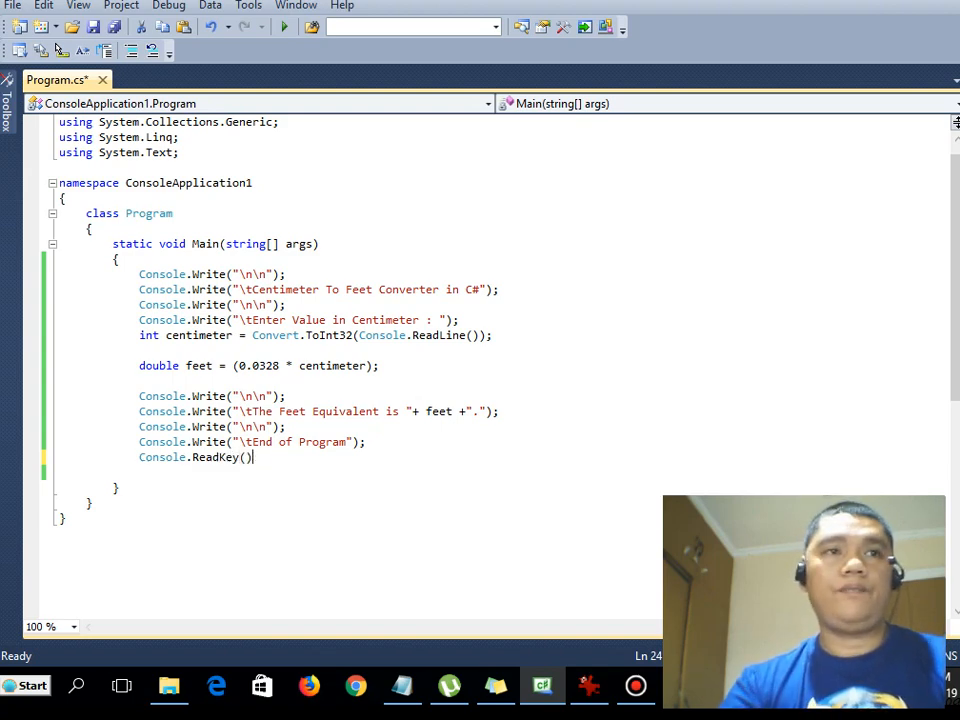
key(ctrl+s)
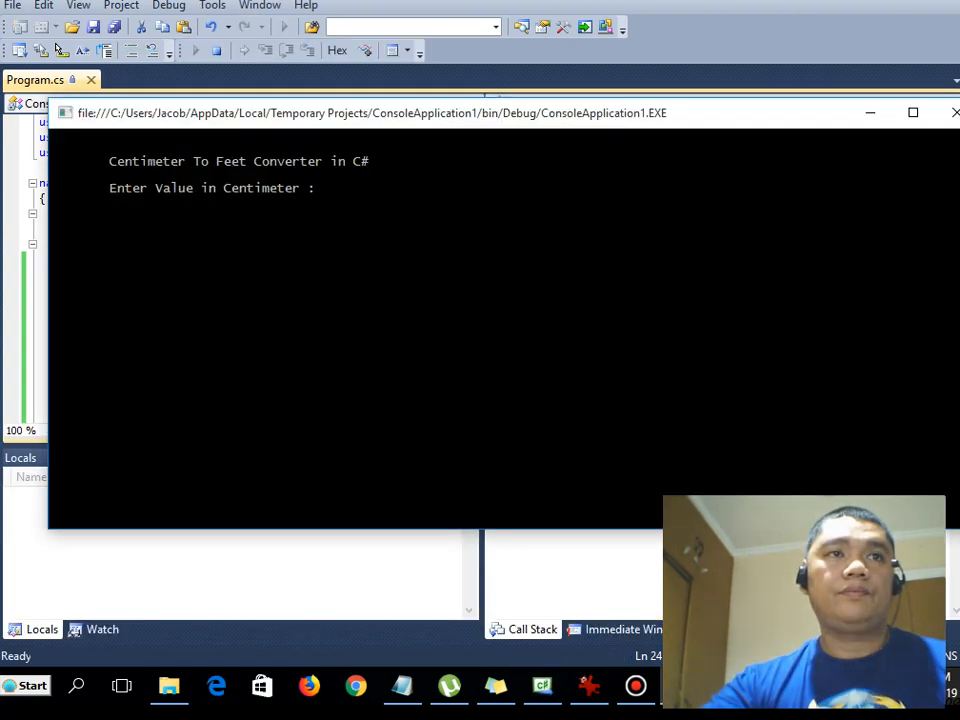
text(1)
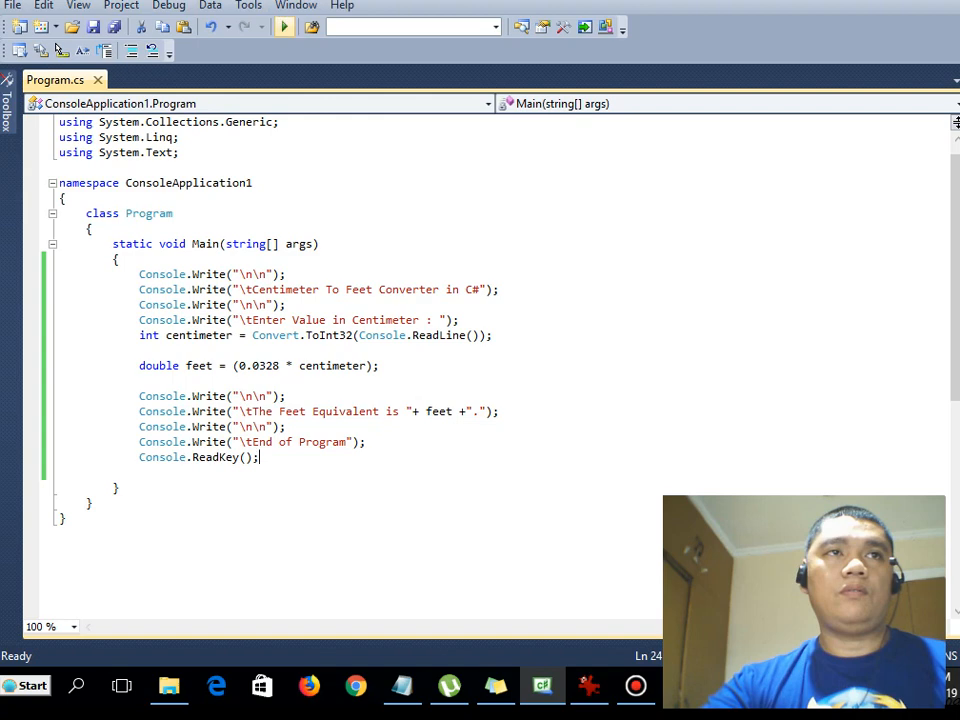
Run the finished converter with 50 cm giving 1.64 feet and End of Program
key(ctrl+a)
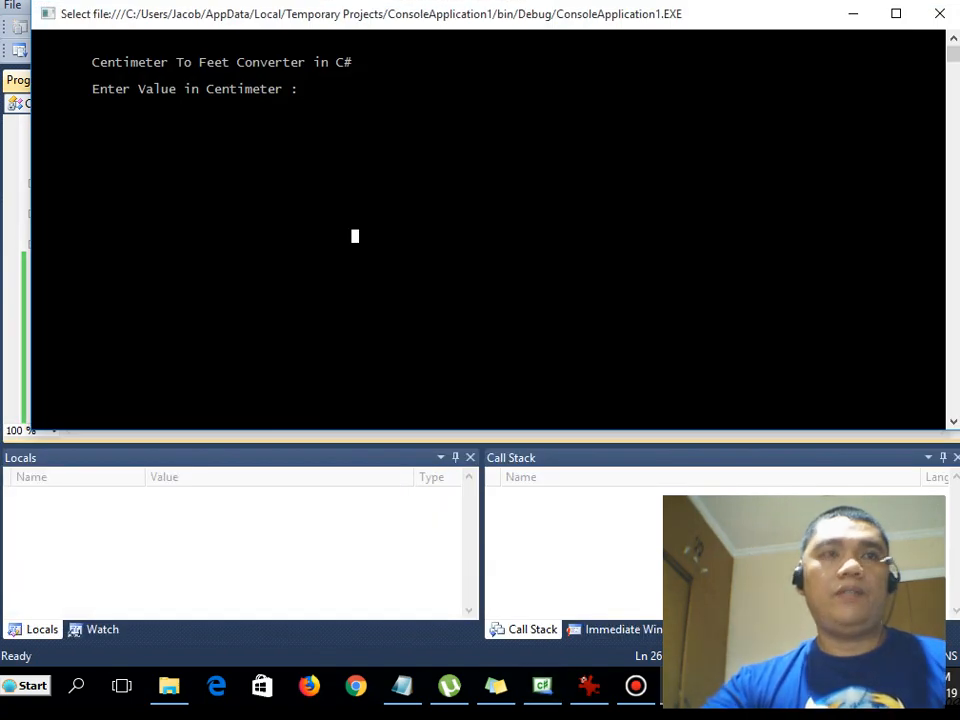
text(50)
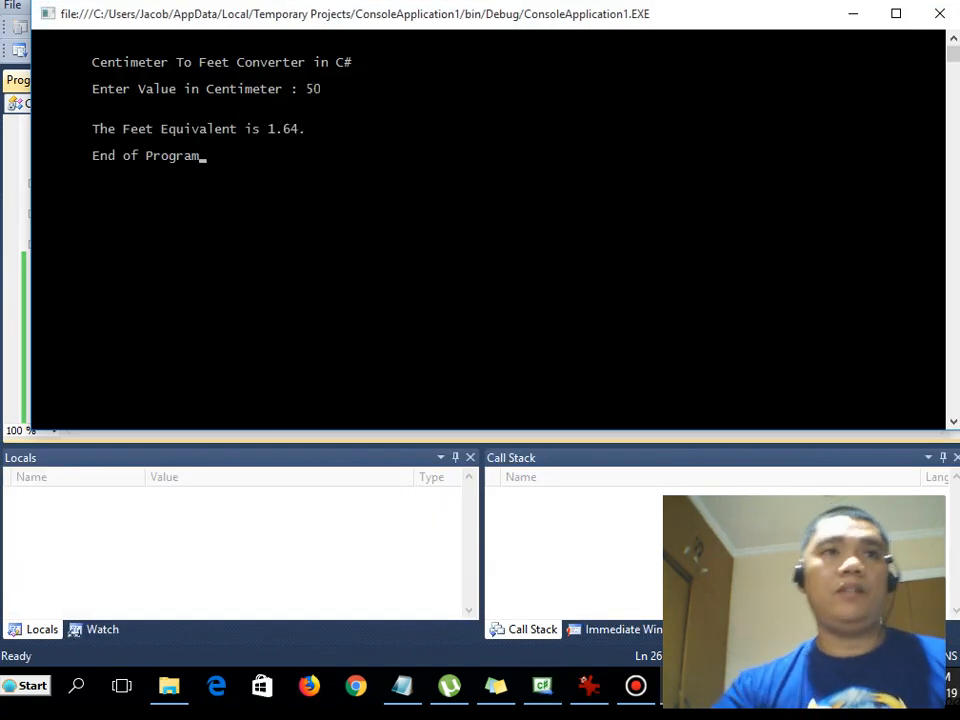